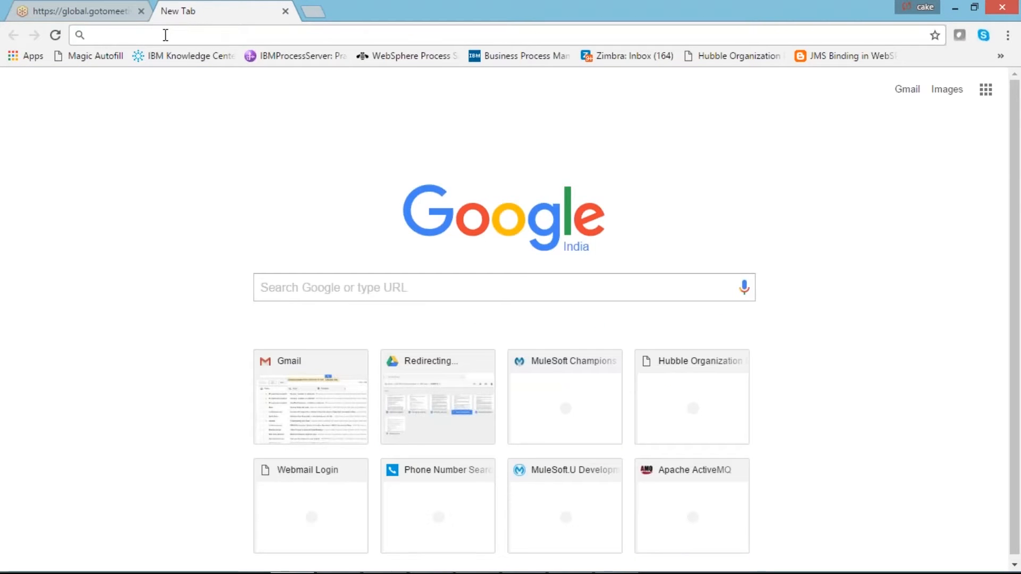
# Search Google for 'apache maven download' and follow the Maven – Download Apache Maven result
pyautogui.write('apc')
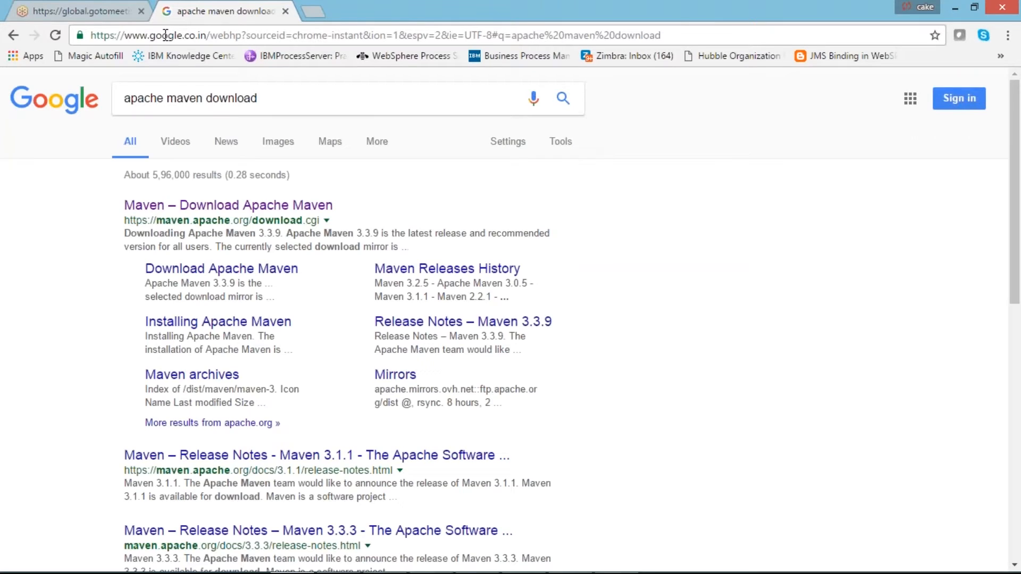
pyautogui.click(228, 205)
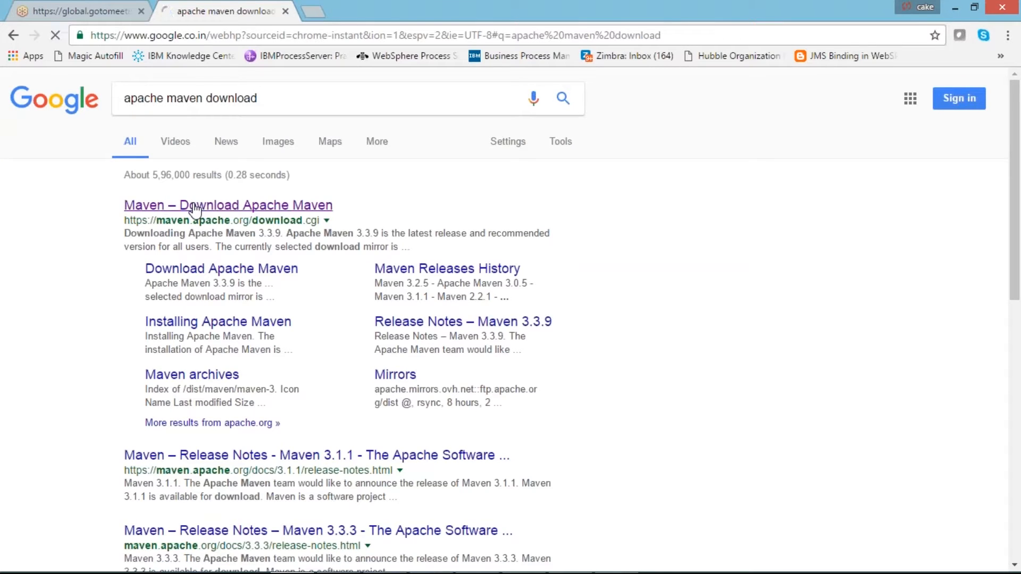
pyautogui.click(228, 205)
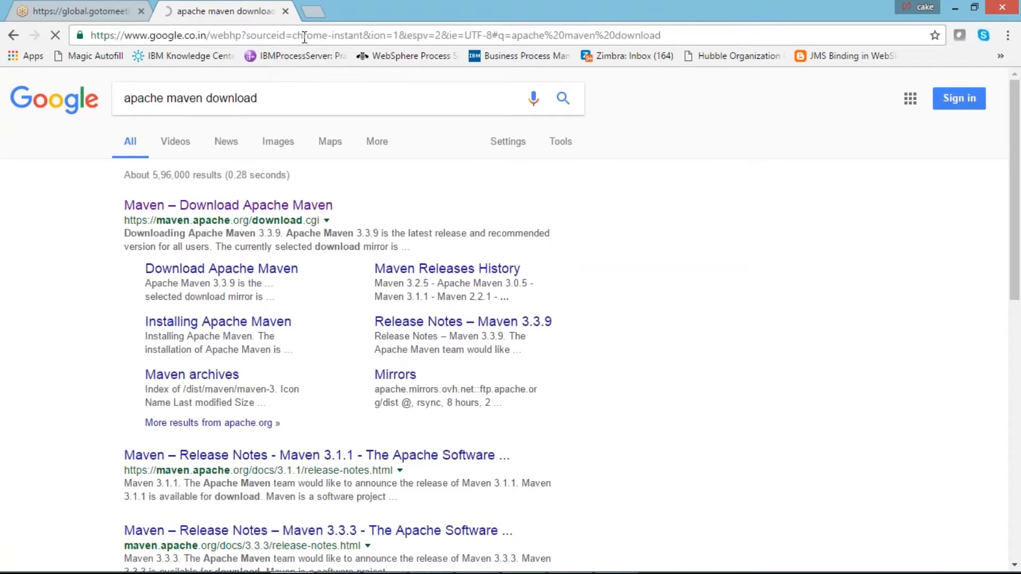
pyautogui.moveTo(217, 321)
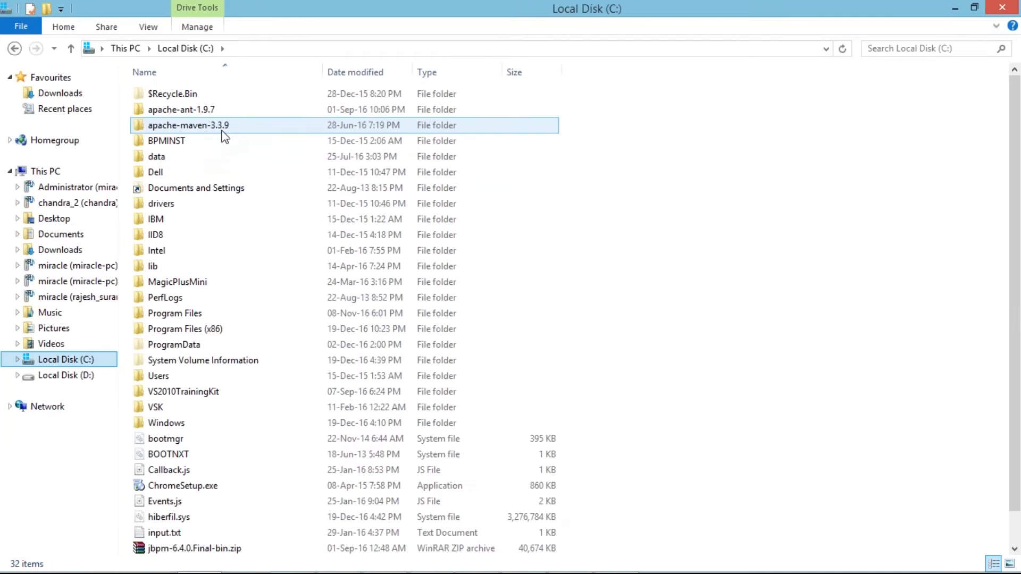
# Select the apache-maven-3.3.9 folder at the root of Local Disk (C:)
pyautogui.click(189, 125)
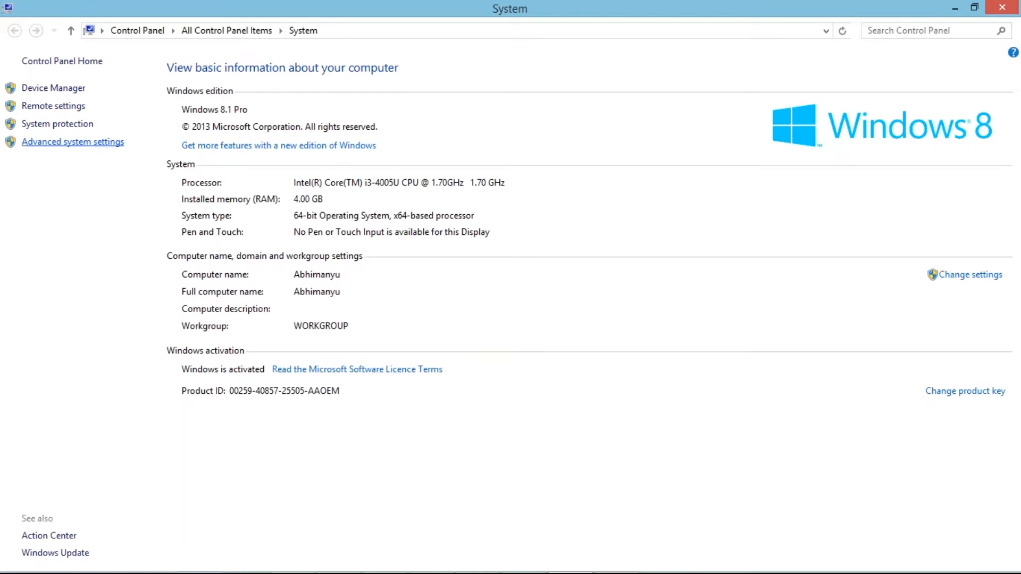
# Verify in Environment Variables that M2_HOME equals C:\apache-maven-3.3.9, then accept and close the dialogs
pyautogui.click(73, 142)
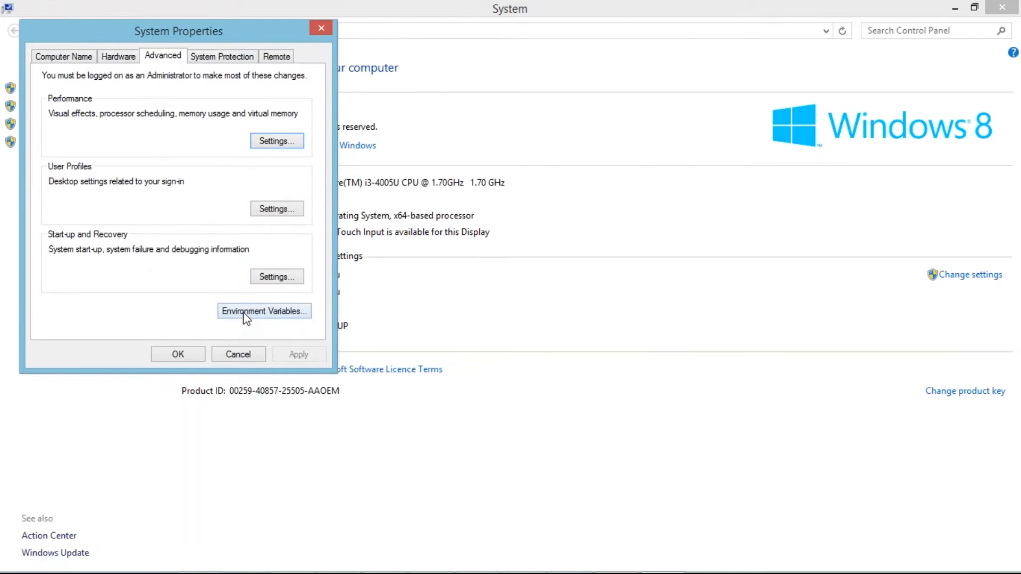
pyautogui.click(264, 311)
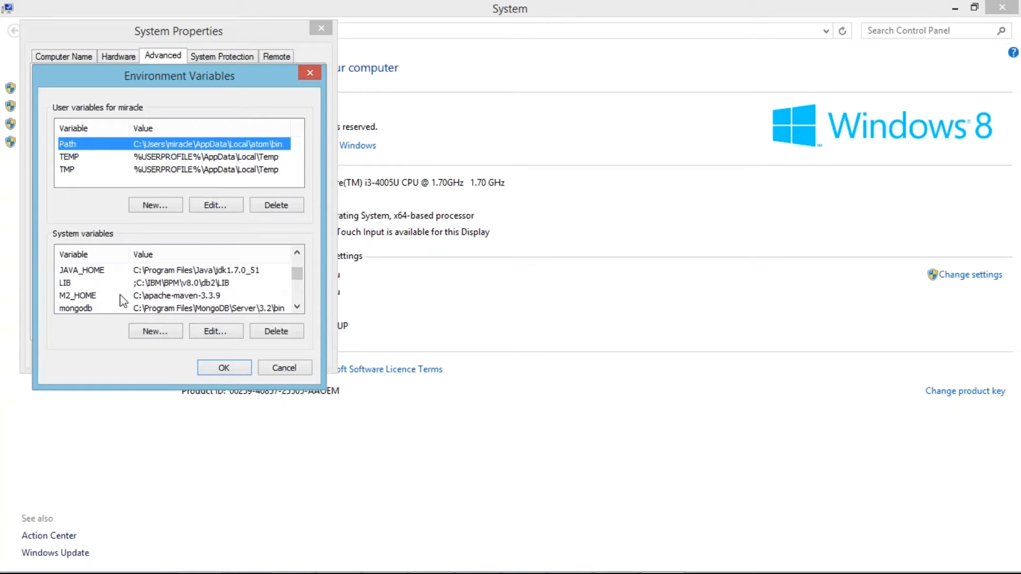
pyautogui.click(76, 294)
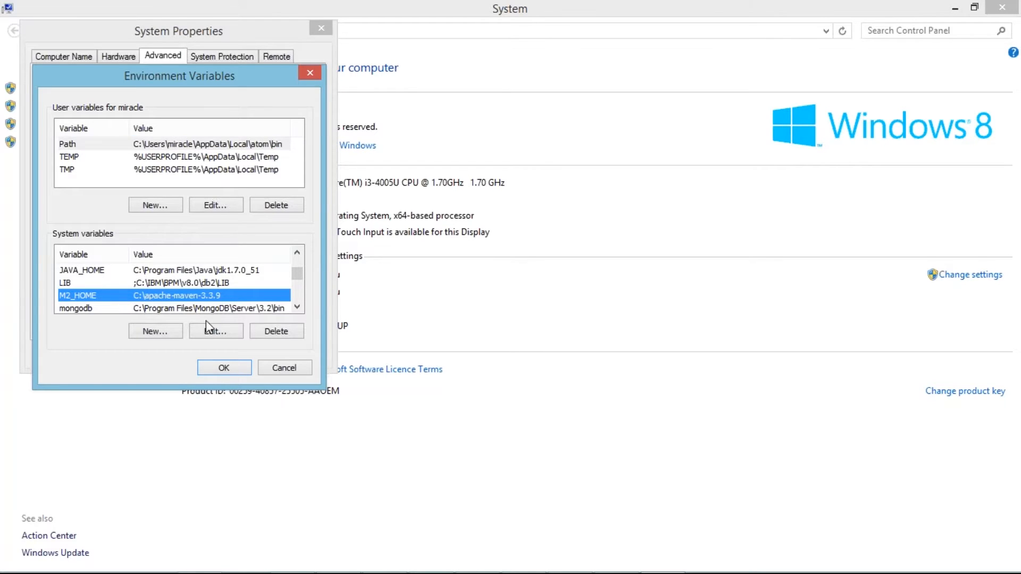
pyautogui.click(216, 331)
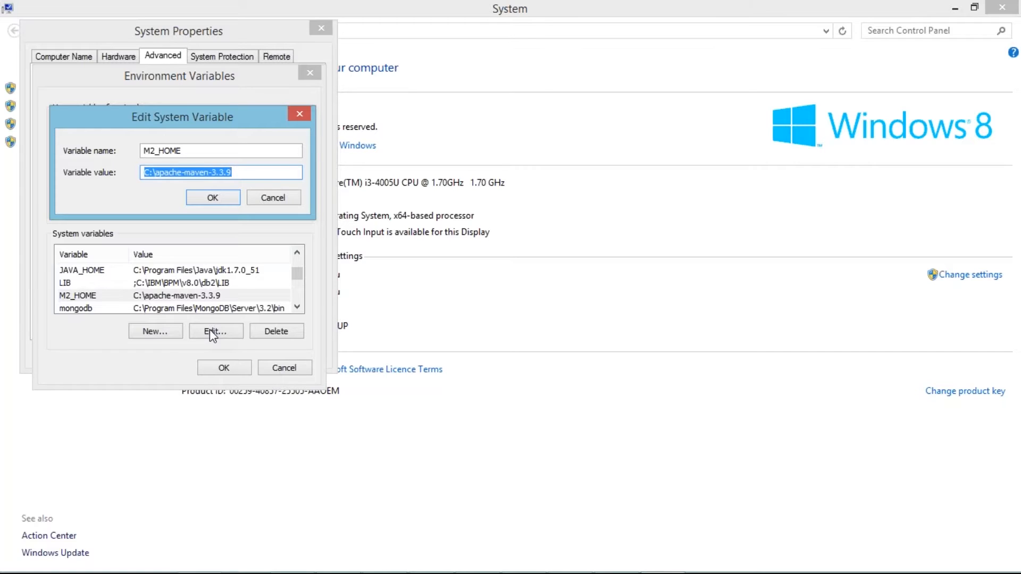
pyautogui.moveTo(257, 165)
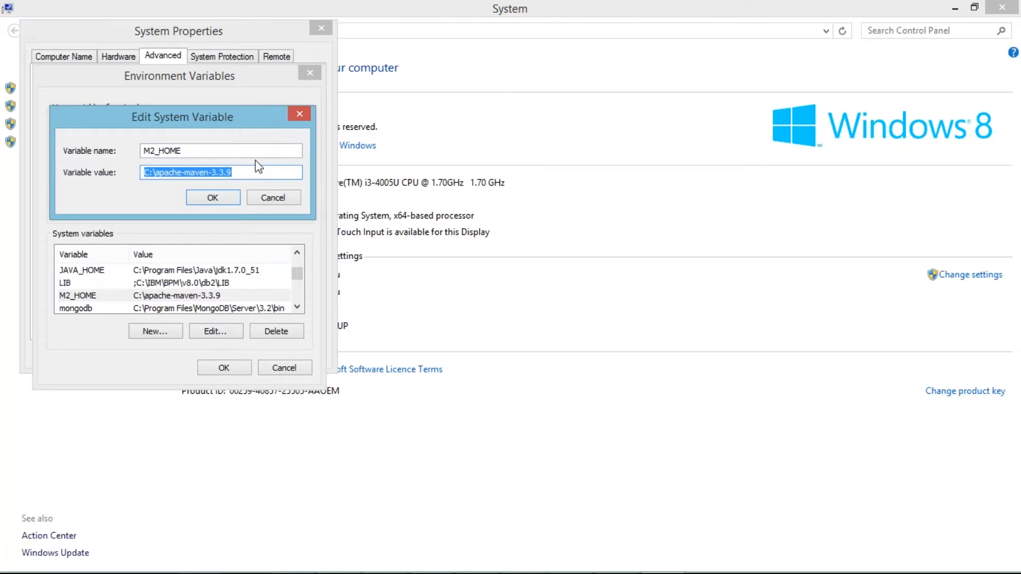
pyautogui.click(253, 172)
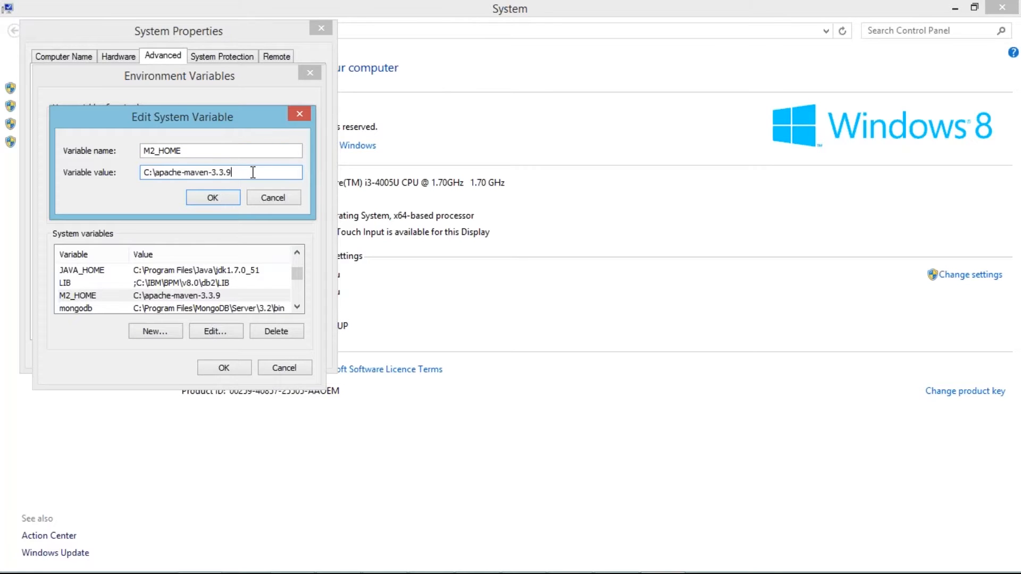
pyautogui.moveTo(224, 199)
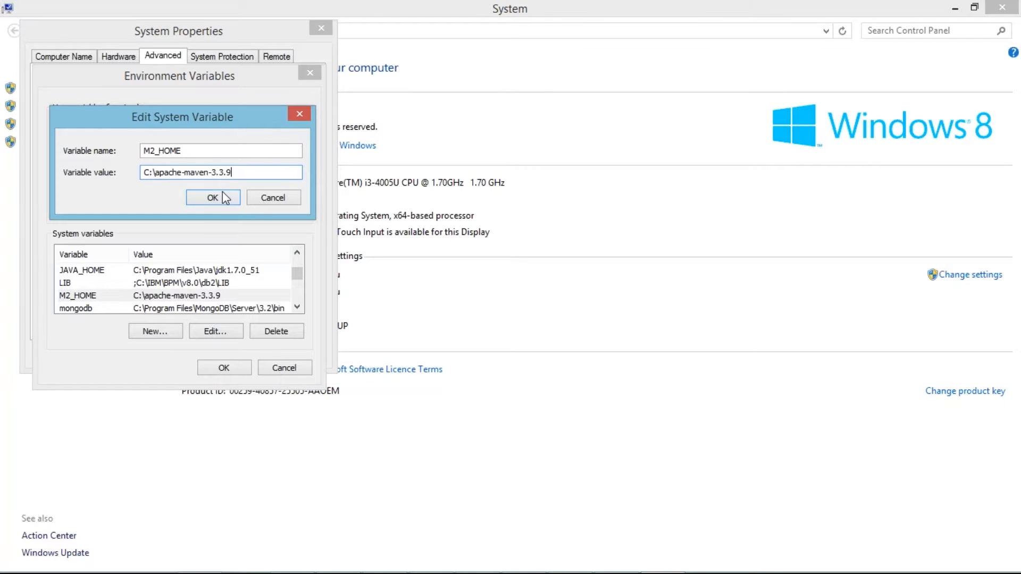
pyautogui.click(213, 198)
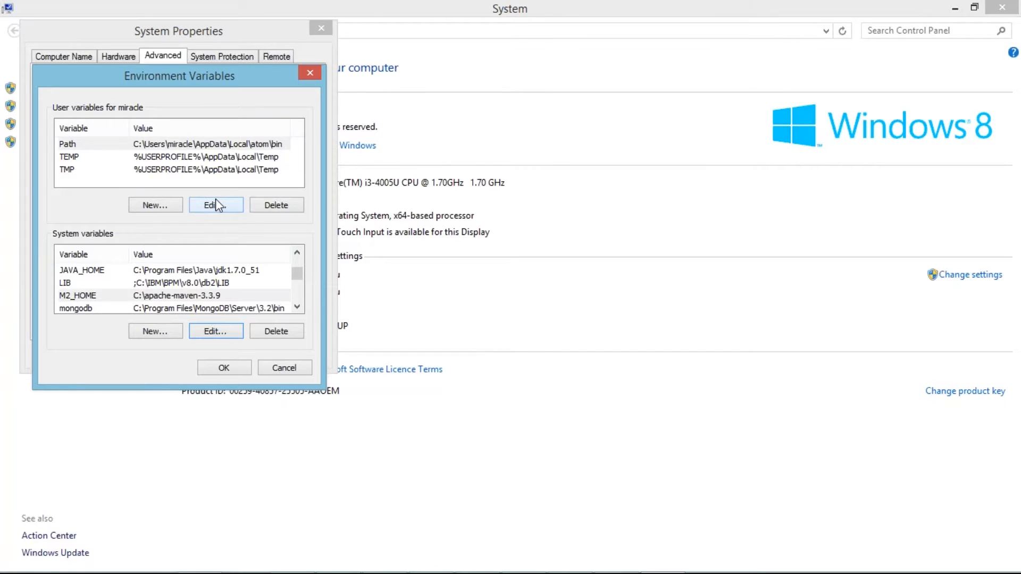
pyautogui.moveTo(225, 367)
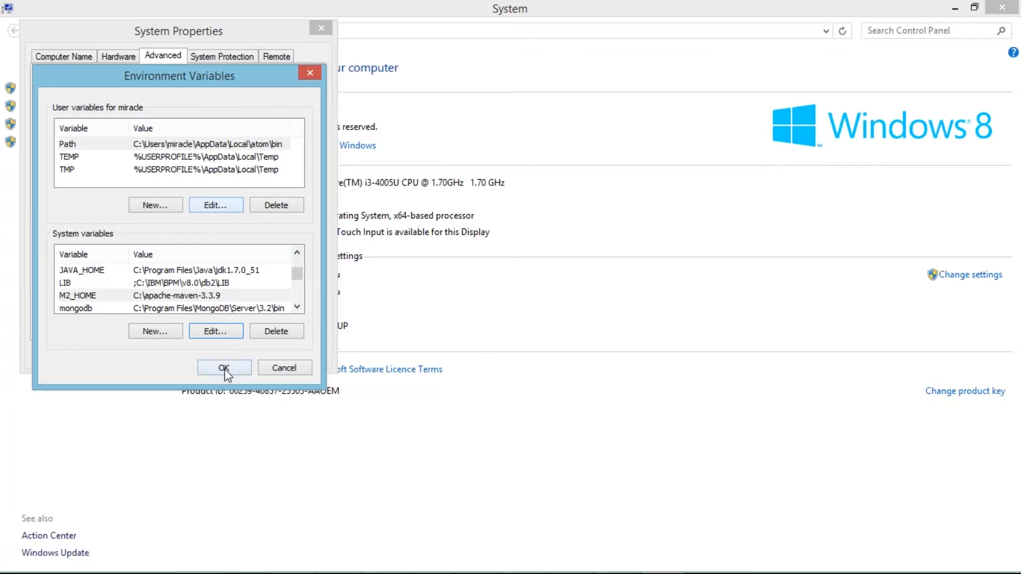
pyautogui.click(224, 367)
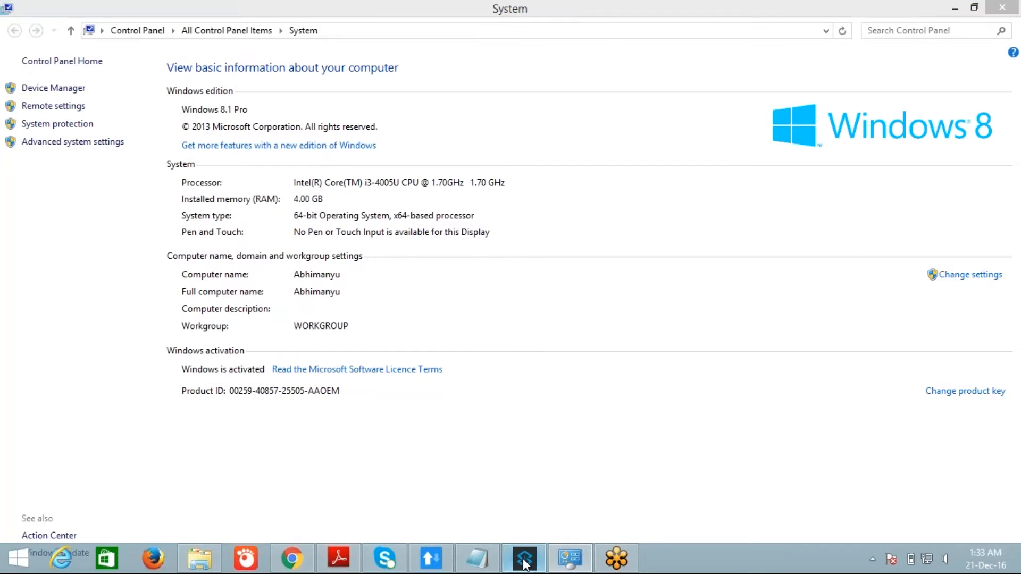
# Show Anypoint Studio's Maven preferences with home directory C:\apache-maven-3.3.9 selected
pyautogui.click(524, 559)
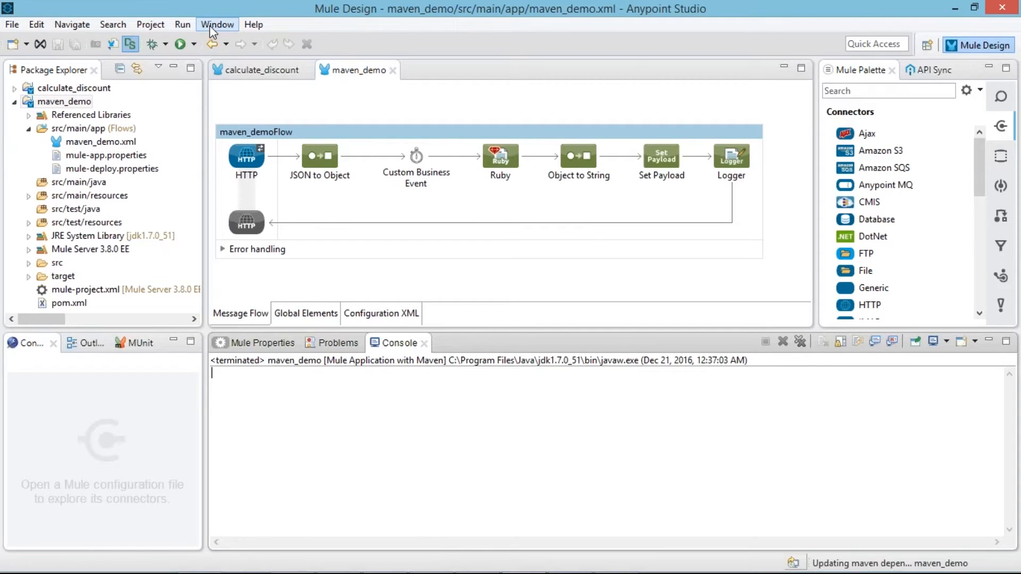
pyautogui.click(217, 25)
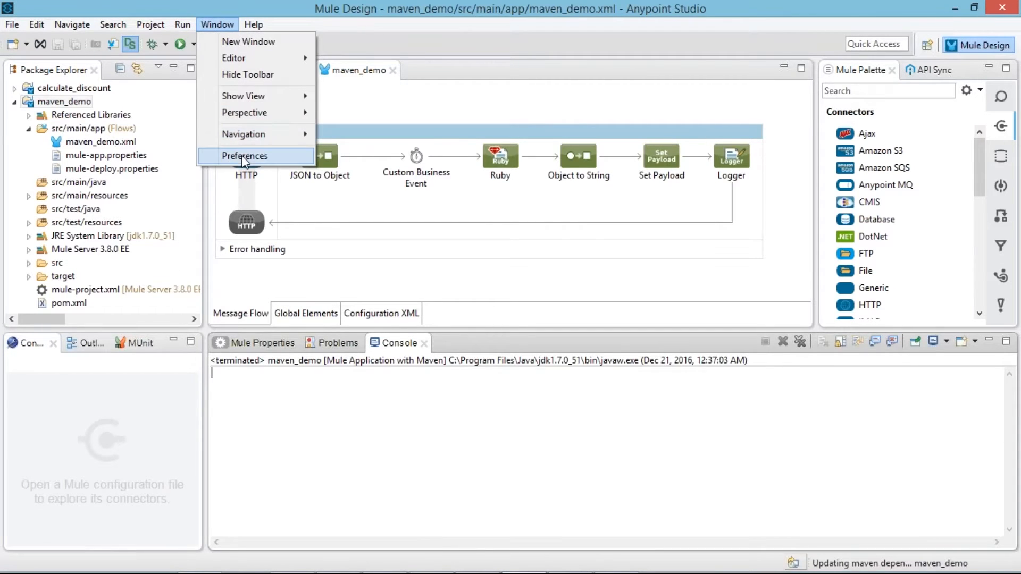
pyautogui.click(245, 156)
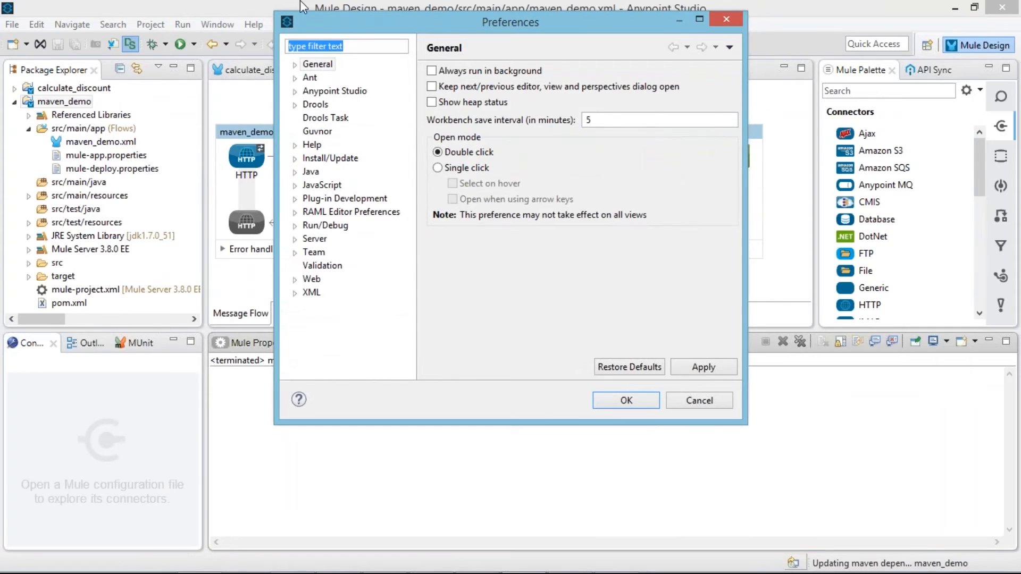
pyautogui.moveTo(296, 97)
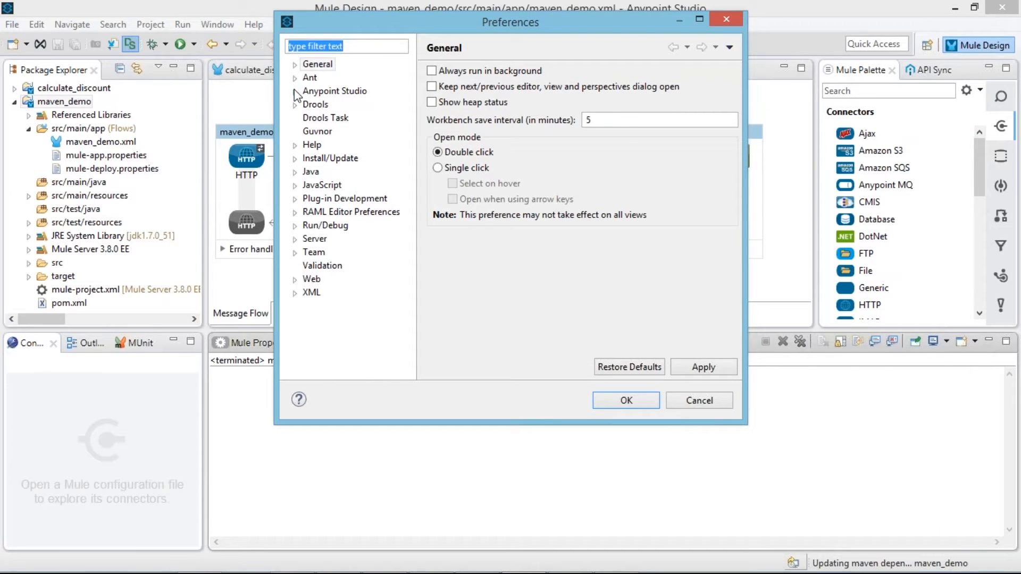
pyautogui.click(294, 91)
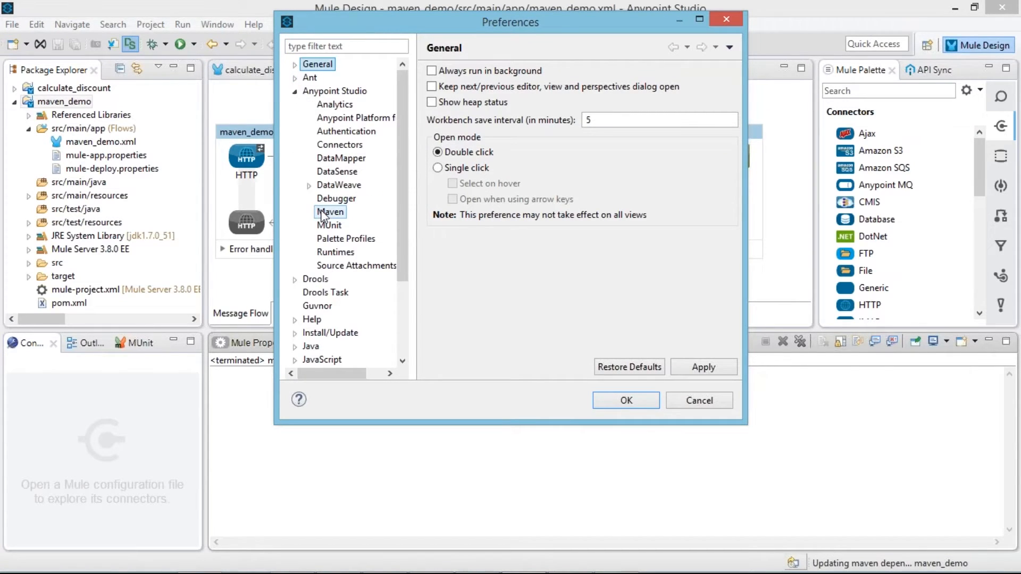
pyautogui.click(330, 212)
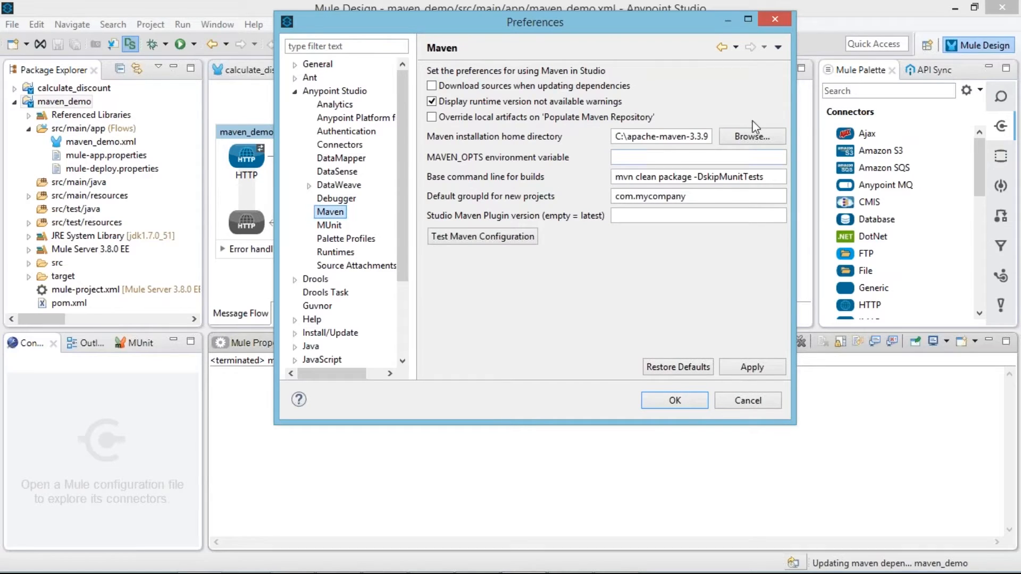
pyautogui.click(660, 136)
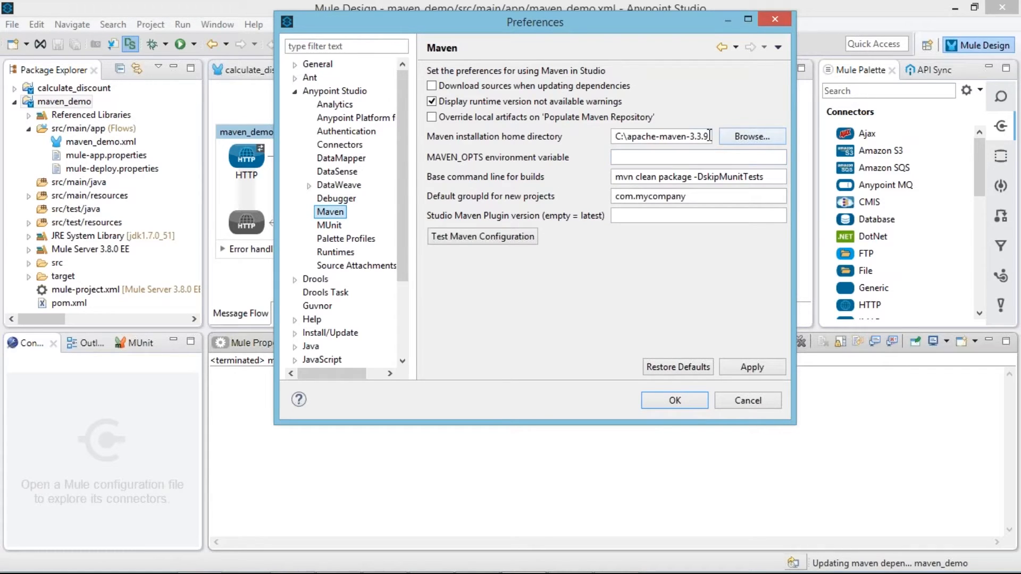
pyautogui.tripleClick(660, 136)
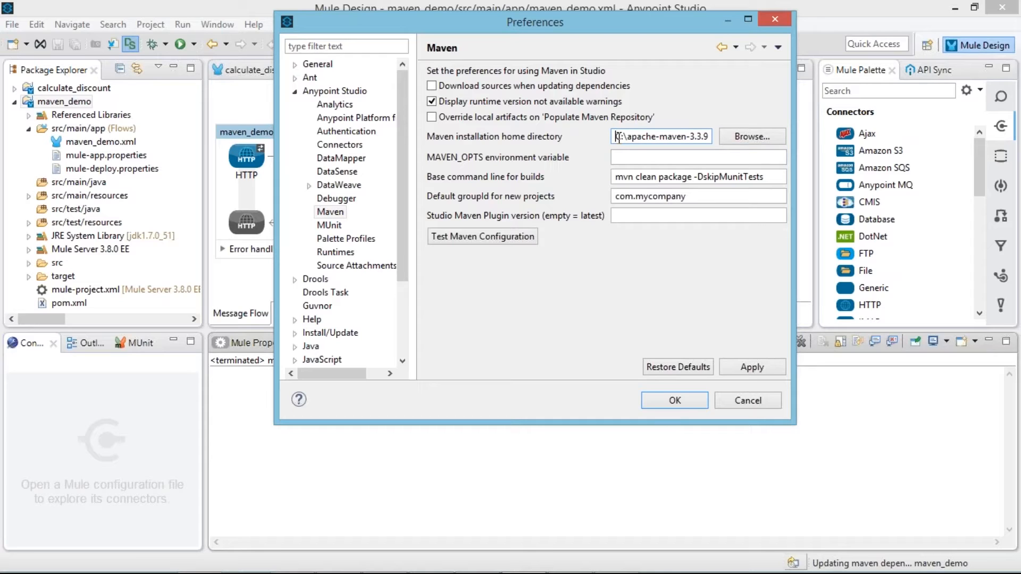
pyautogui.doubleClick(638, 137)
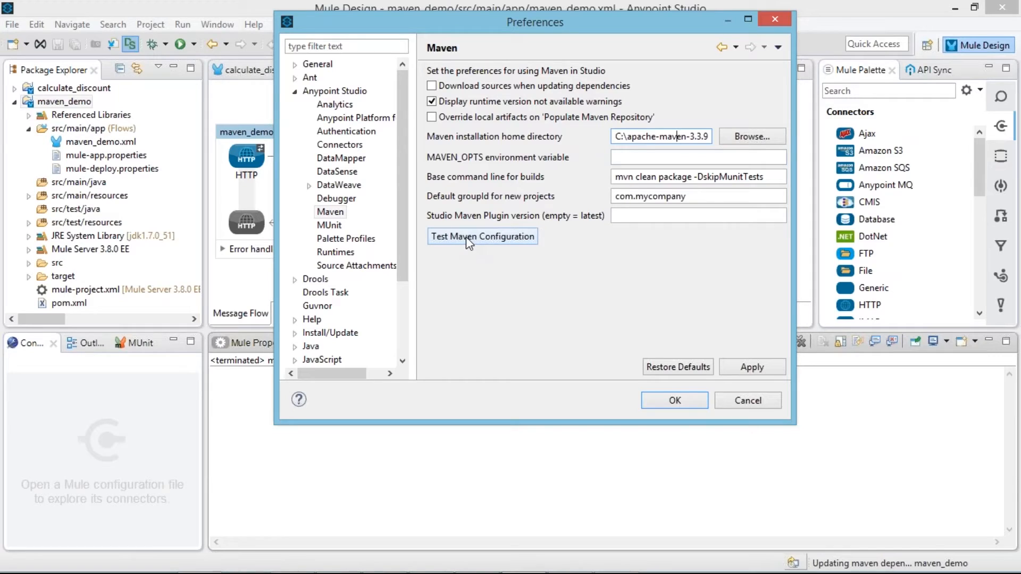
# Test the Maven configuration (Apache Maven 3.3.9 found) and save the preferences
pyautogui.click(481, 237)
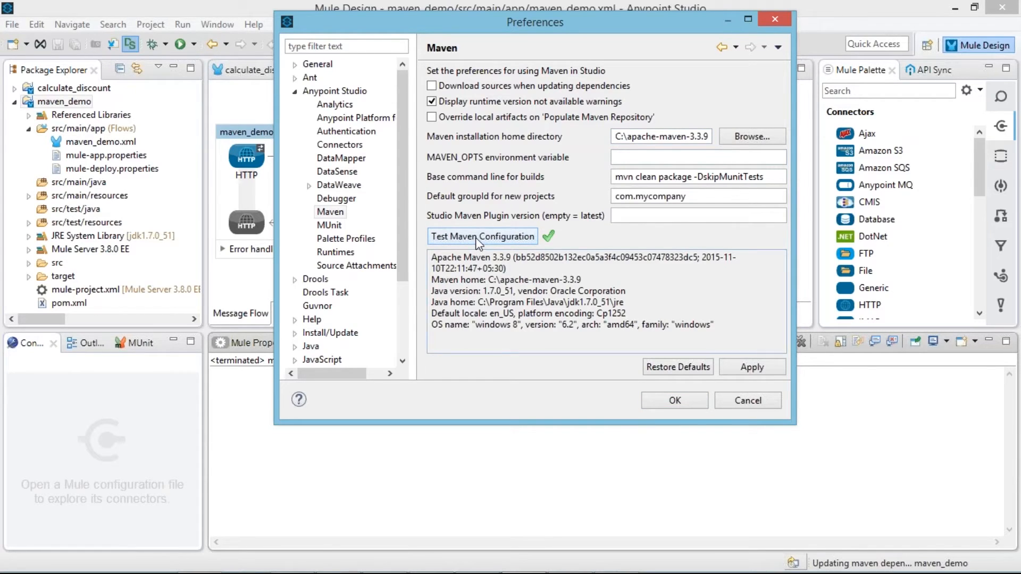
pyautogui.moveTo(479, 249)
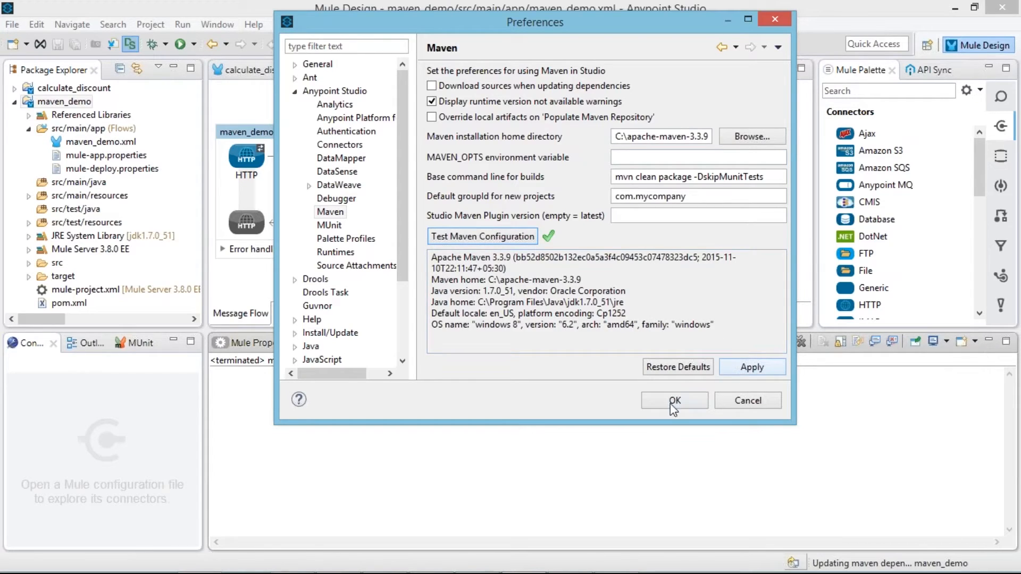
pyautogui.click(673, 400)
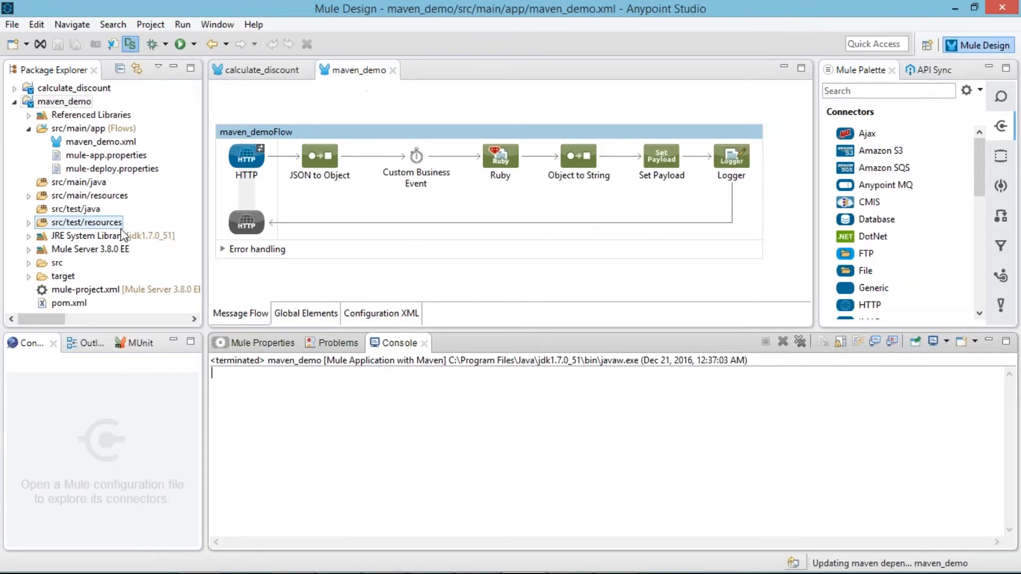
pyautogui.moveTo(12, 25)
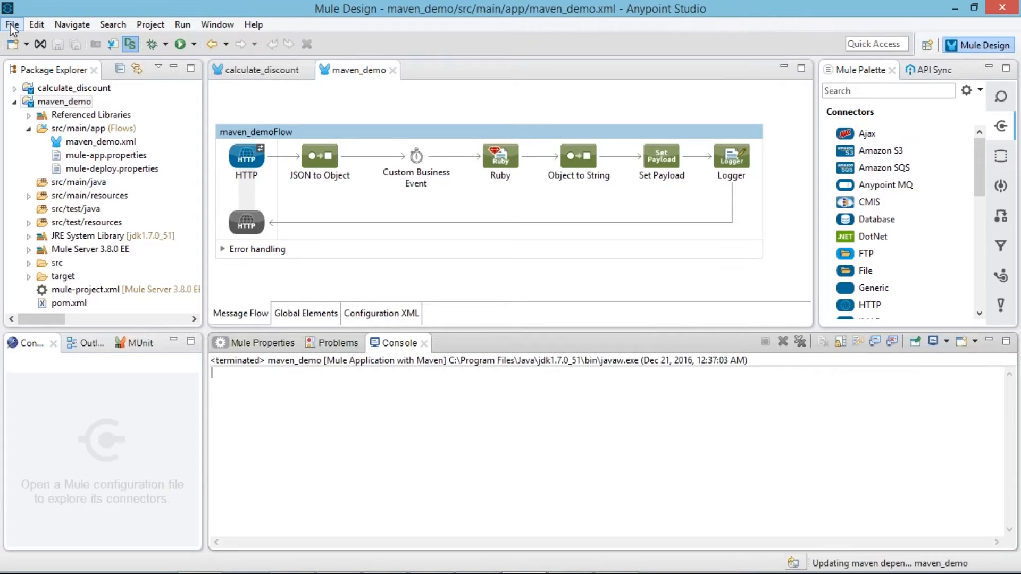
# Start a new Mule project named Demo with Use Maven enabled (group com.mycompany, artifact demo)
pyautogui.click(11, 24)
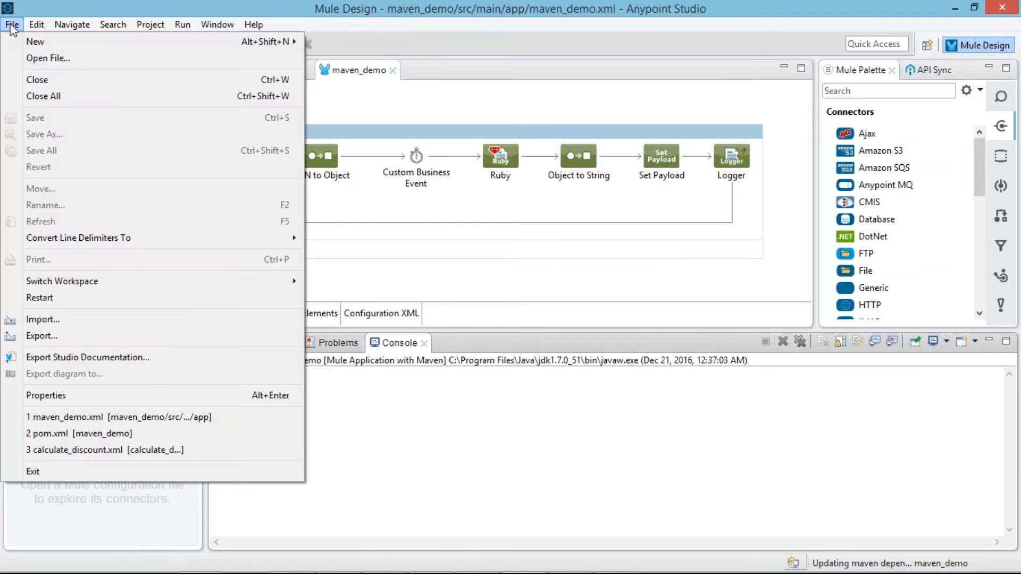
pyautogui.click(35, 41)
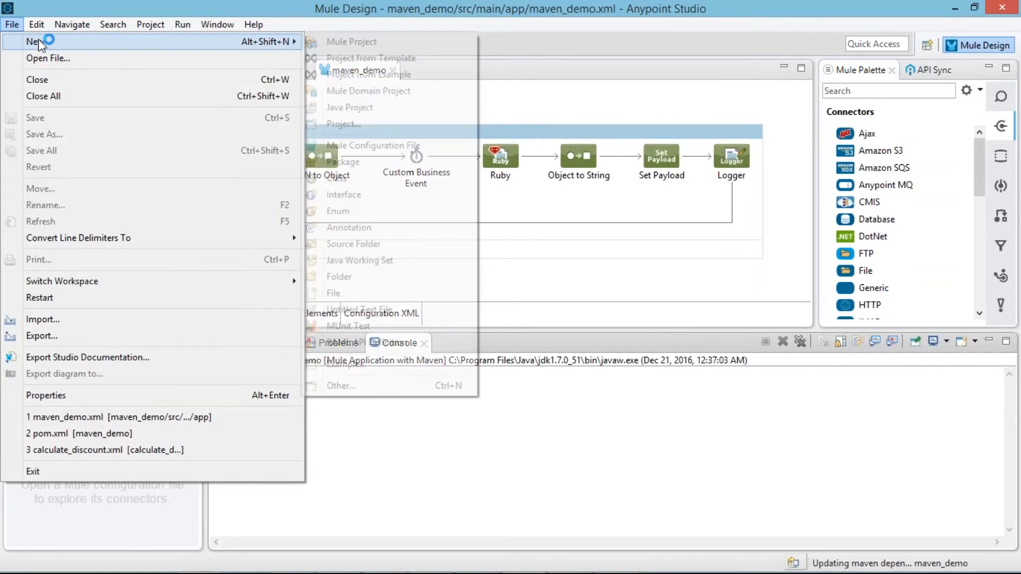
pyautogui.click(253, 25)
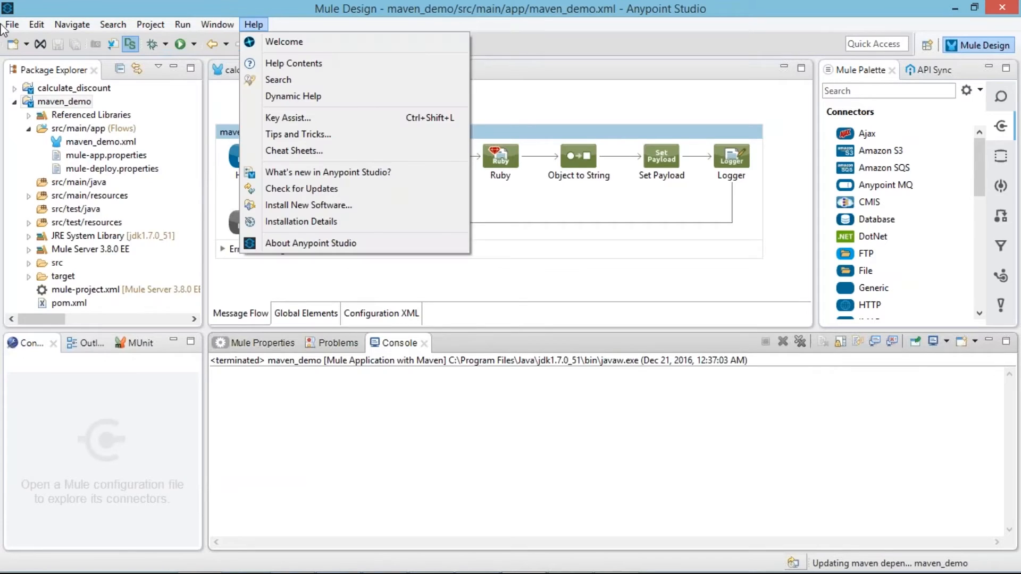
pyautogui.click(10, 25)
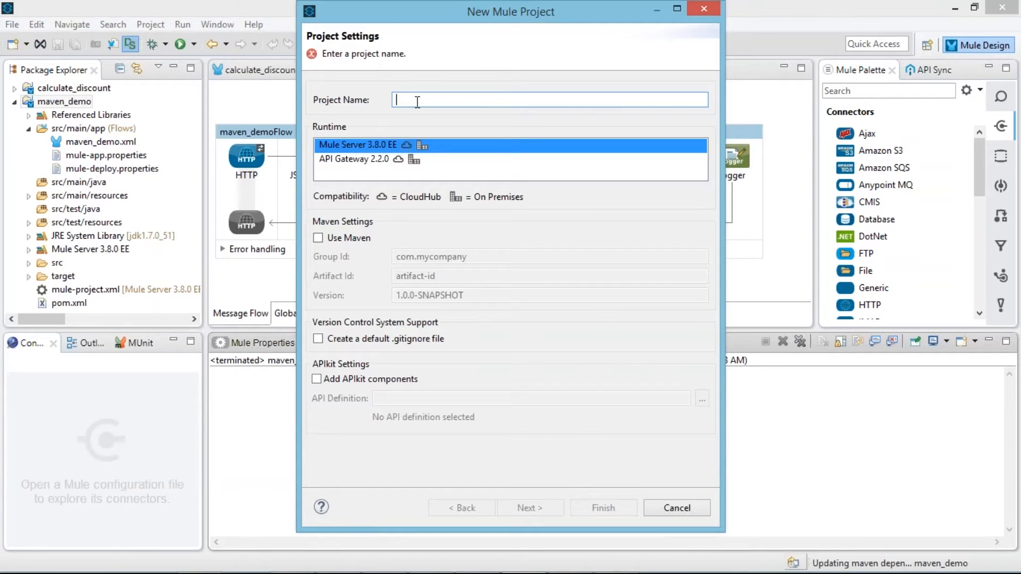
pyautogui.write('D')
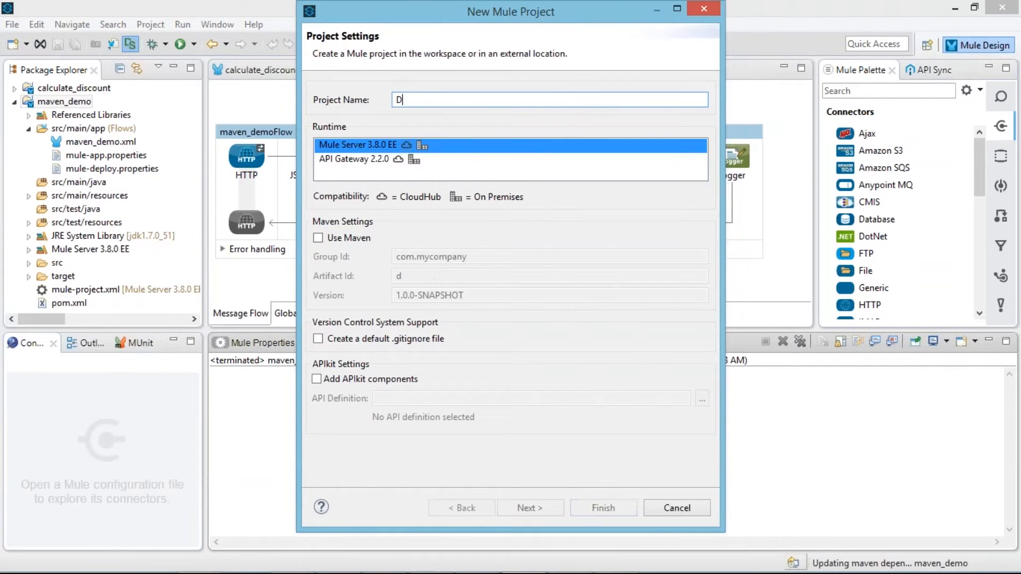
pyautogui.write('emo')
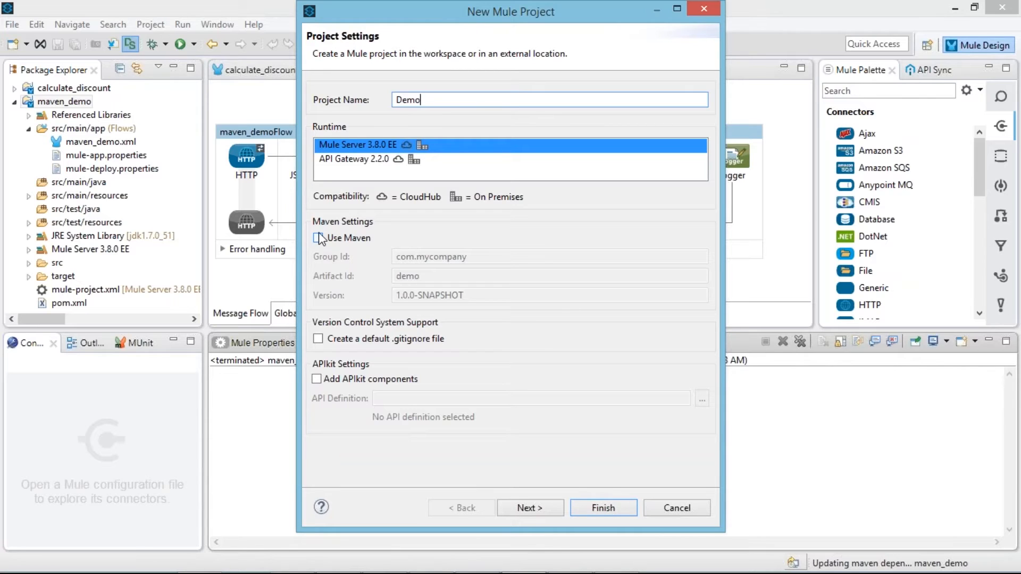
pyautogui.click(318, 239)
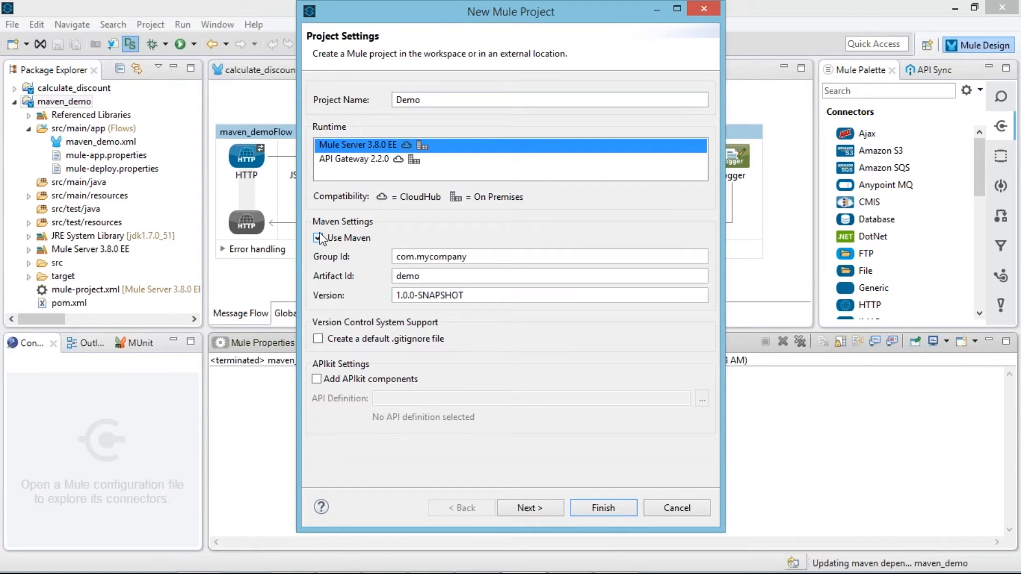
pyautogui.click(318, 238)
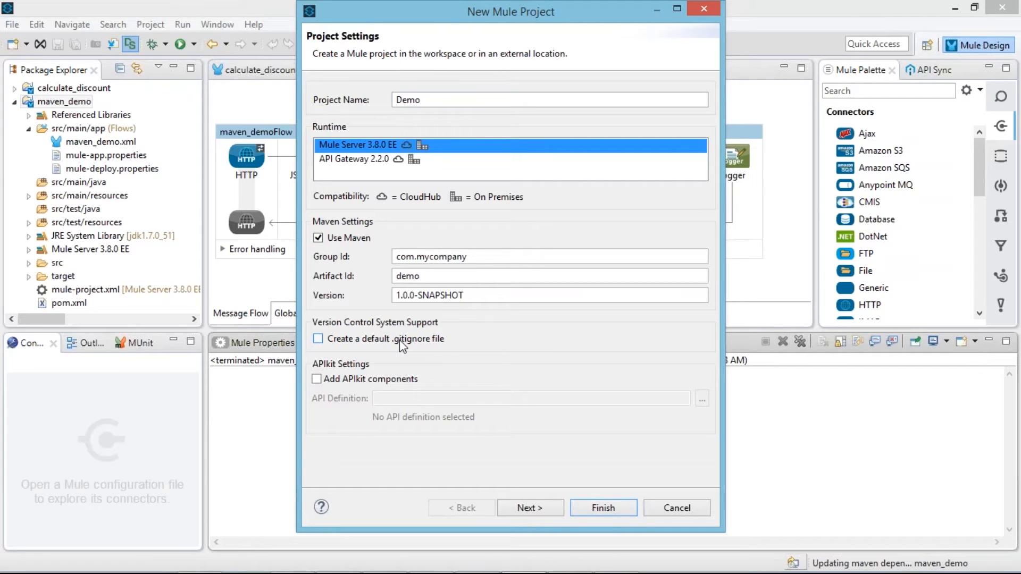
pyautogui.moveTo(704, 10)
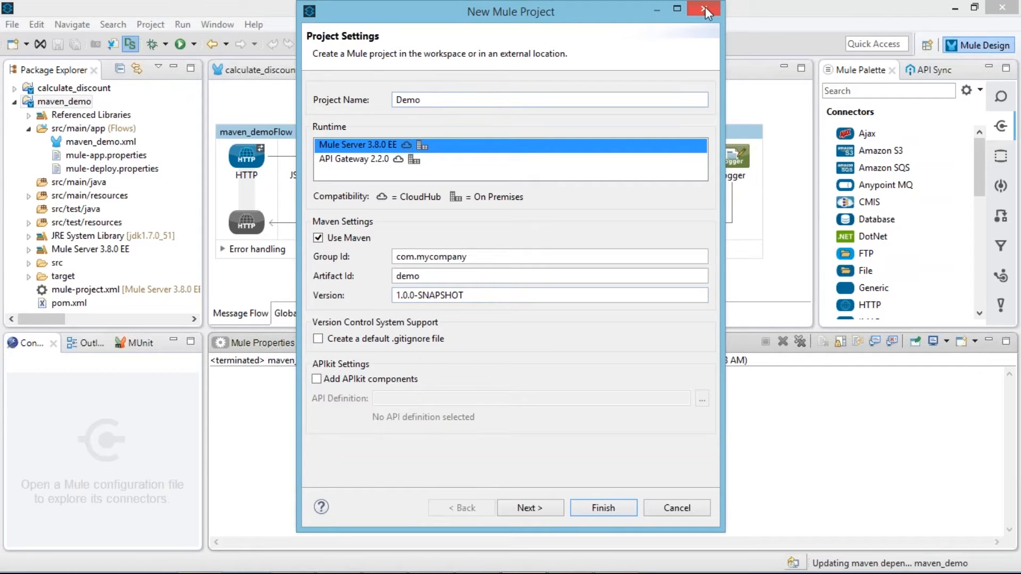
# Cancel the new project and return to the maven_demo.xml flow
pyautogui.click(703, 11)
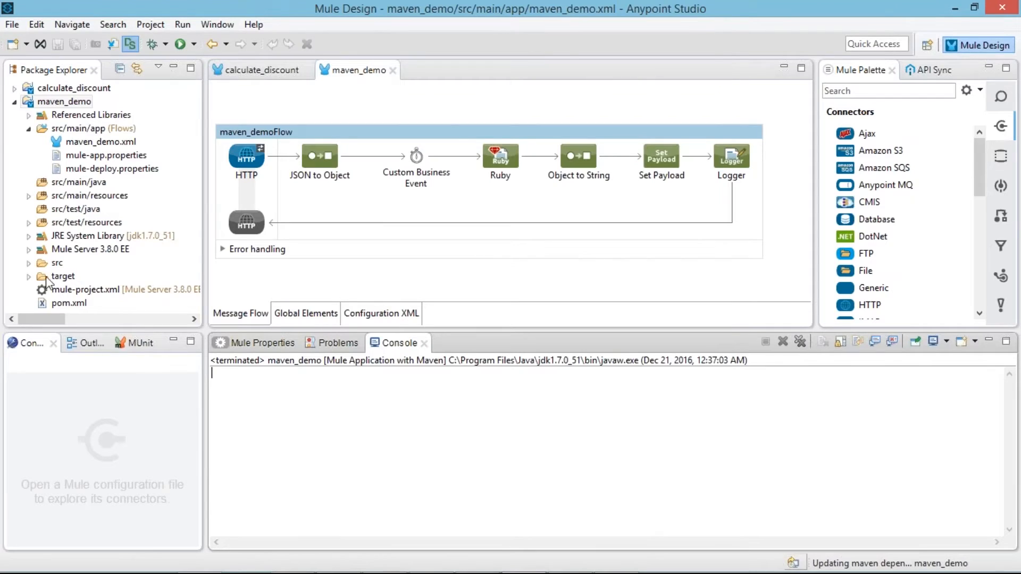
pyautogui.click(102, 141)
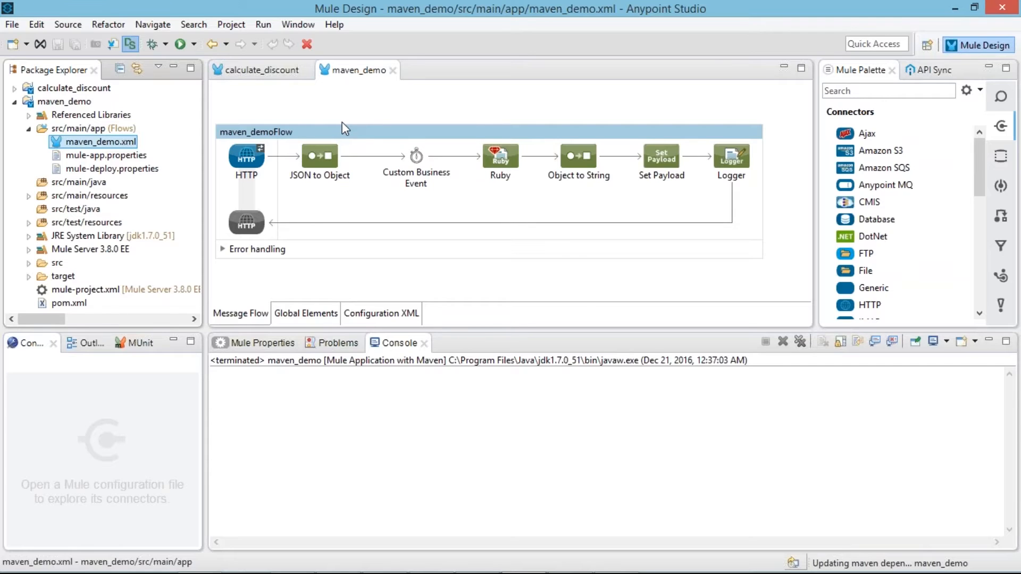
pyautogui.moveTo(368, 116)
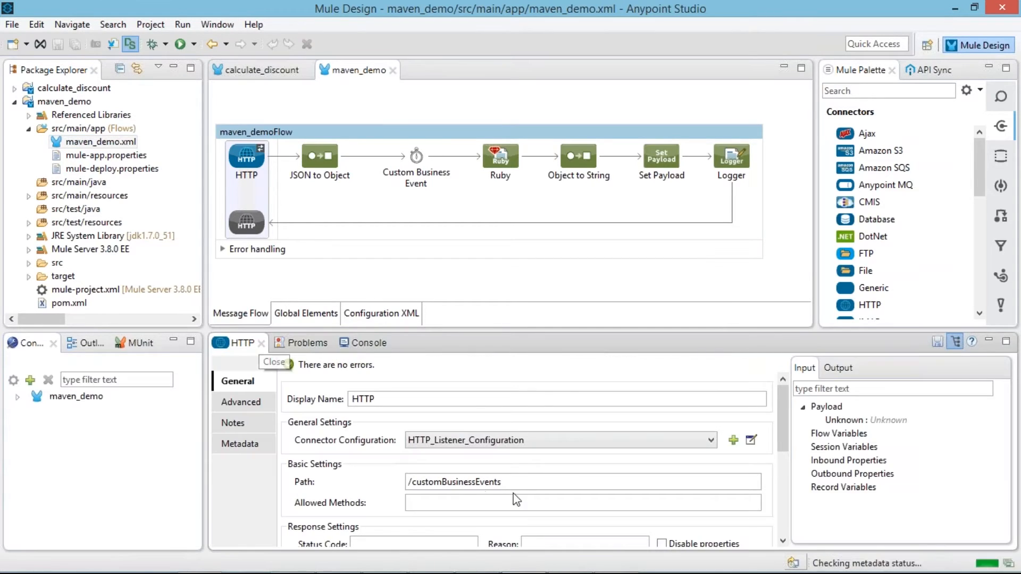
pyautogui.click(751, 440)
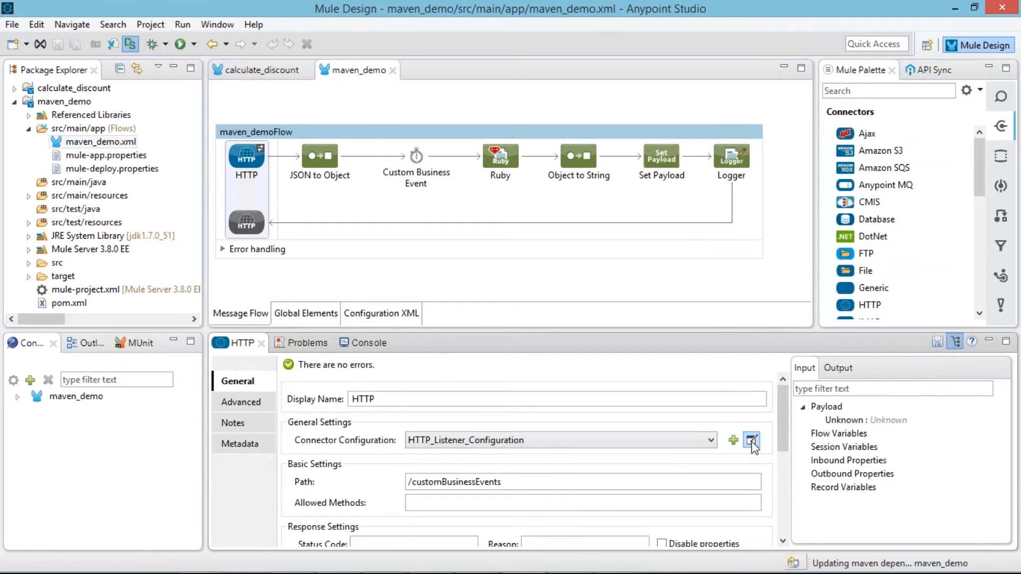
pyautogui.click(752, 441)
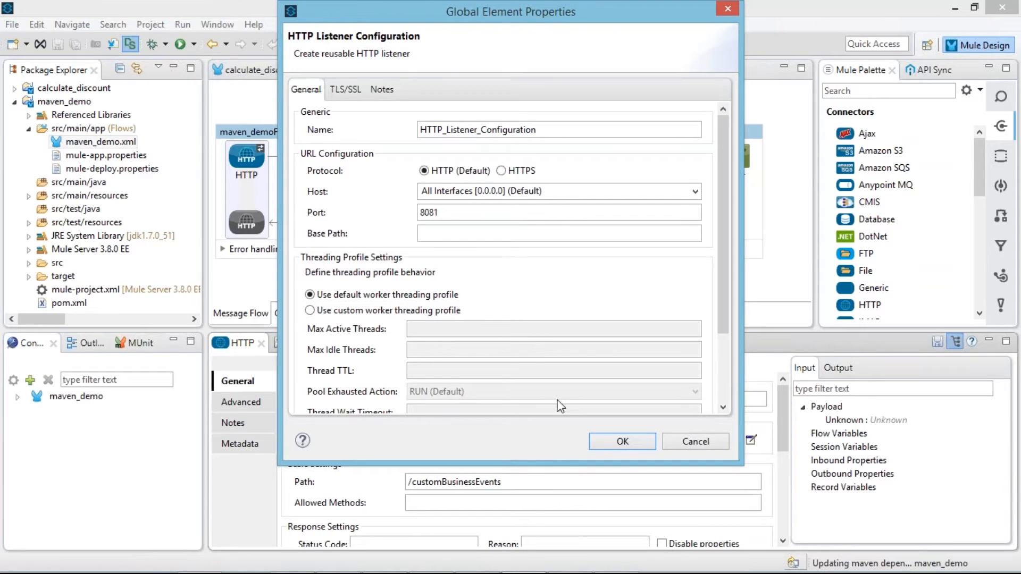
pyautogui.click(621, 441)
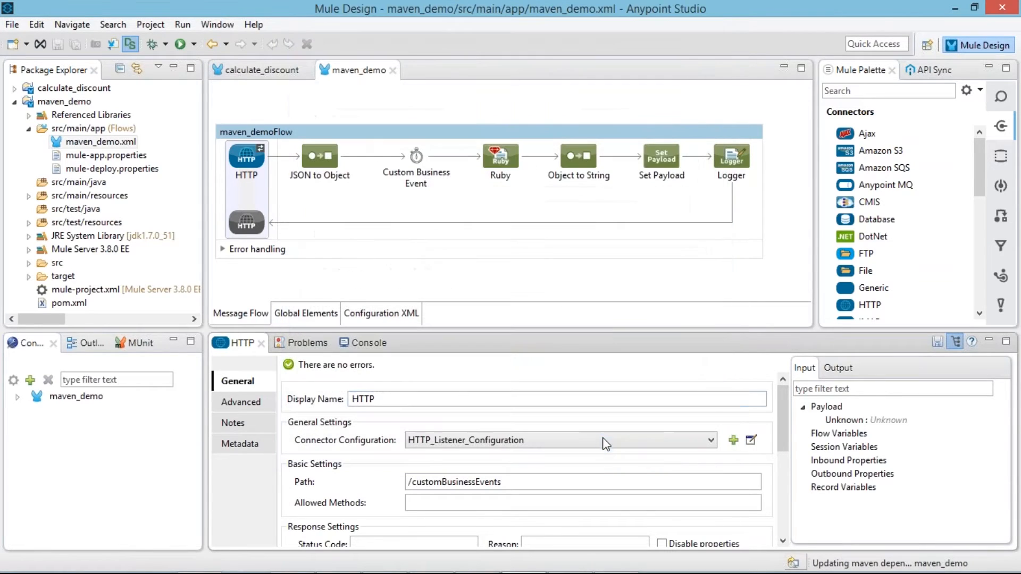
pyautogui.click(318, 157)
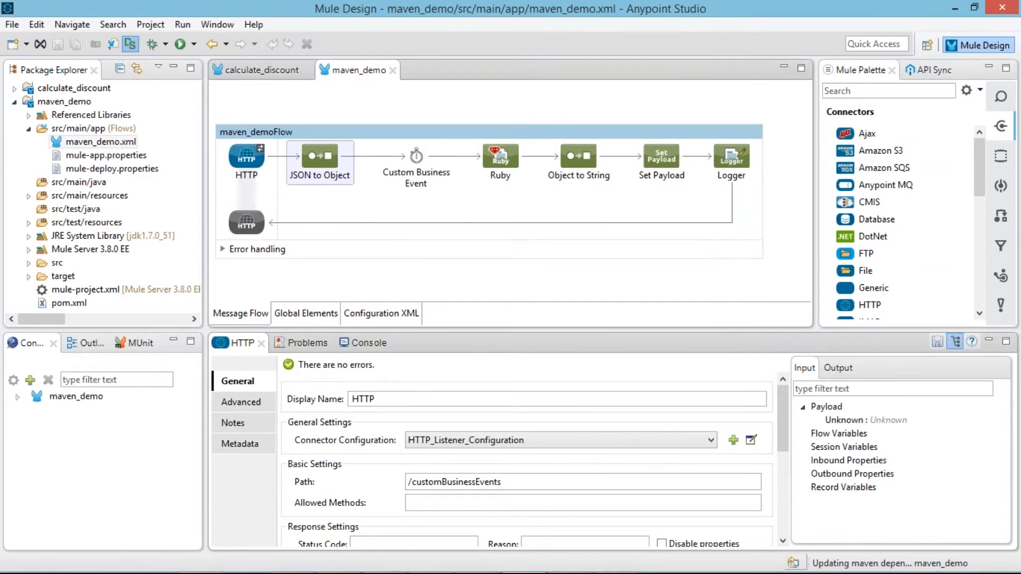
# Review the JSON to Object transformer and the Price Custom Business Event with its item name, units and price KPIs
pyautogui.click(319, 155)
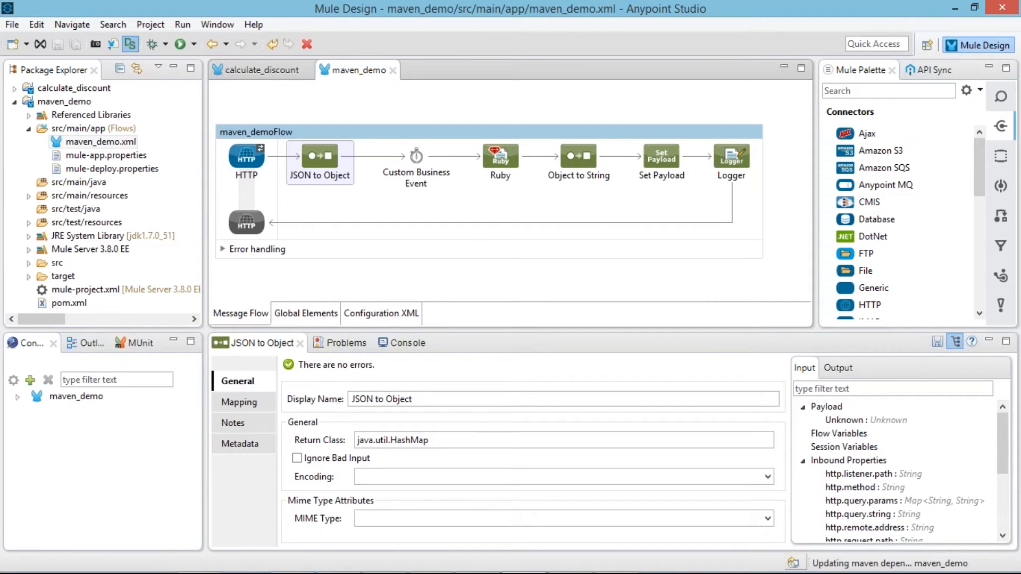
pyautogui.moveTo(375, 228)
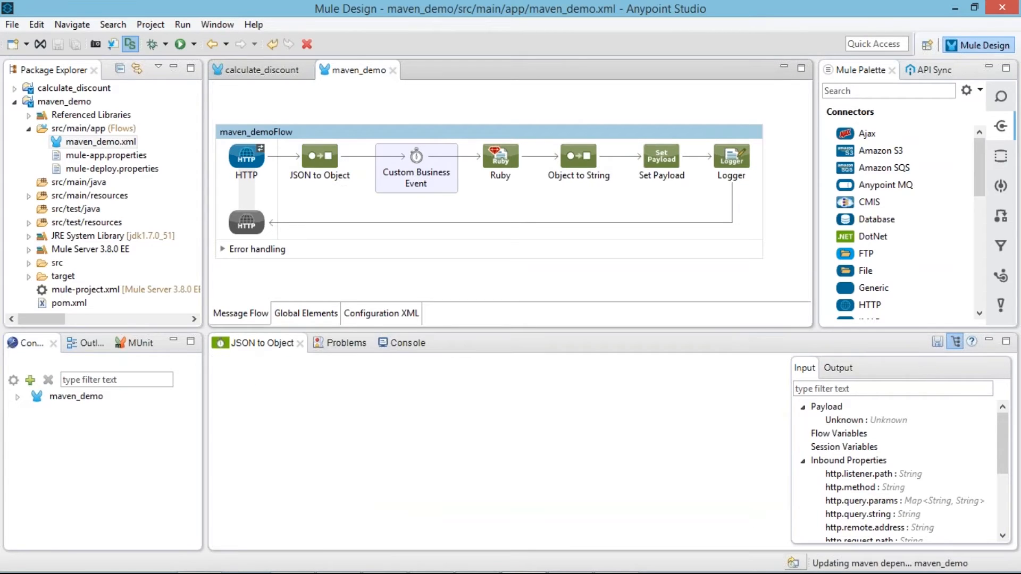
pyautogui.doubleClick(416, 155)
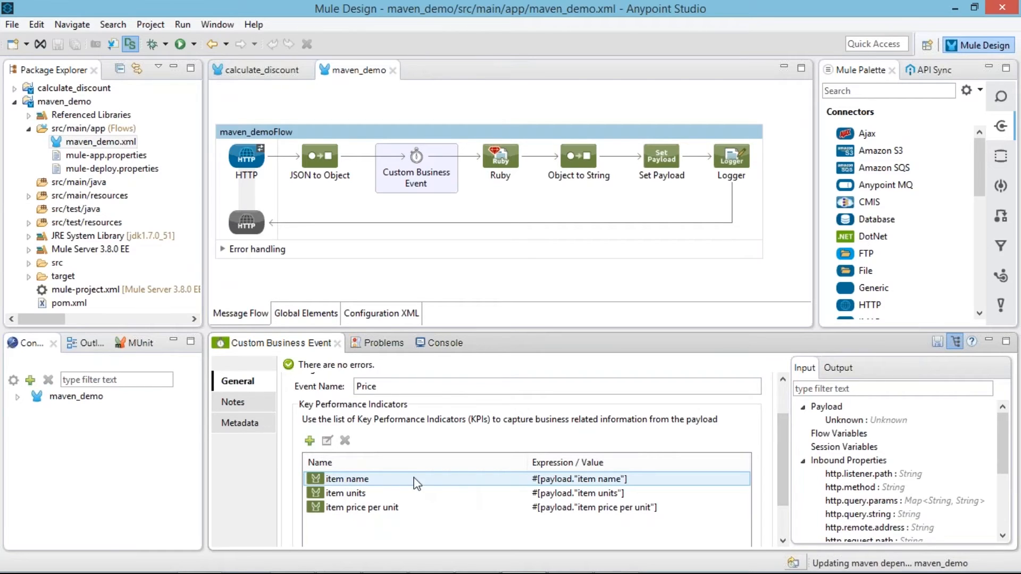
pyautogui.click(362, 507)
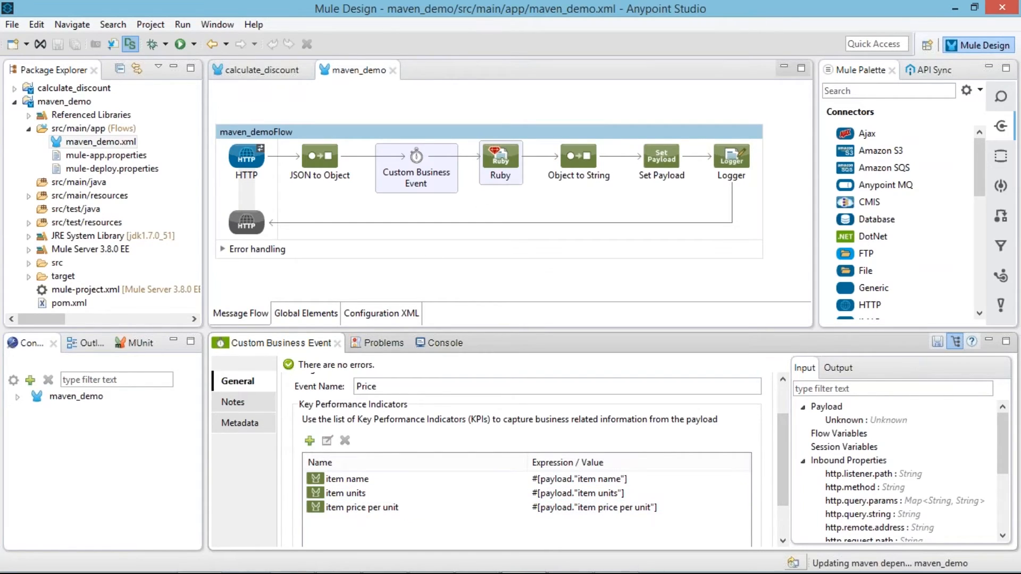
# Show the Ruby script discounting item price per unit by 0.1, 0.2 or 0.3 for shoes, jeans and jackets
pyautogui.click(500, 156)
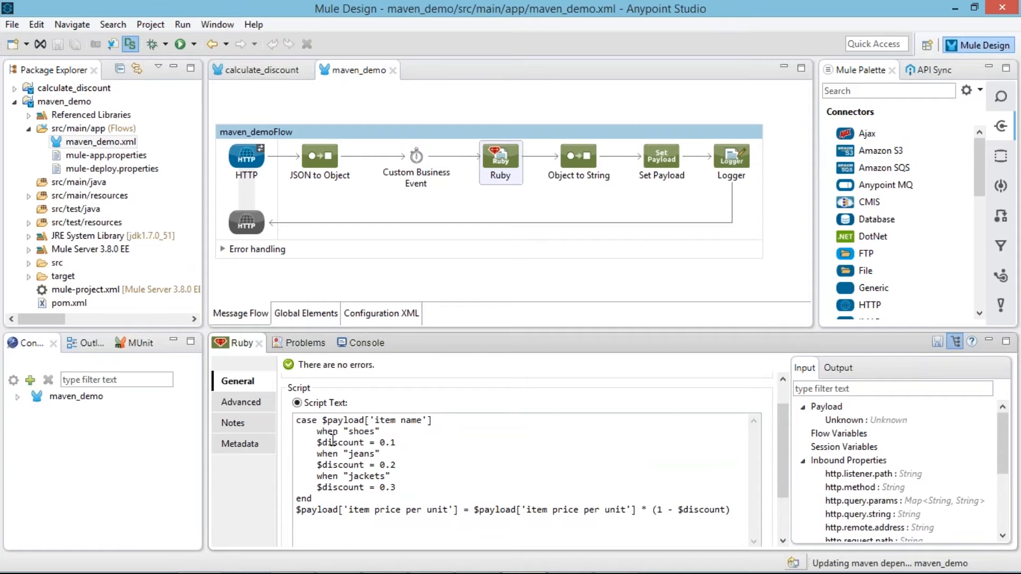
pyautogui.moveTo(334, 446)
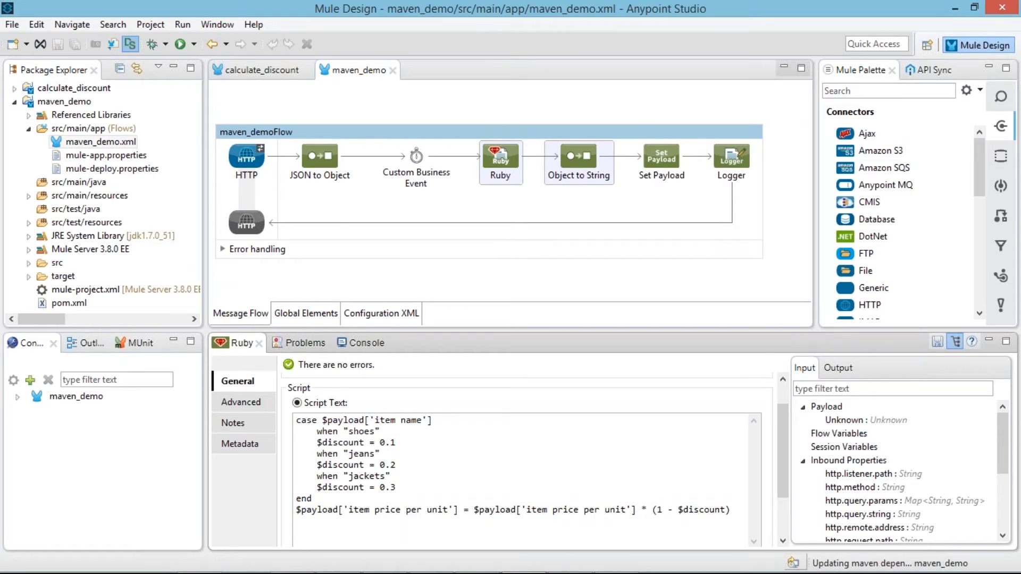
# Inspect Object to String, Set Payload ('Item price per unit after discount is') and Logger (#[payload] at INFO), then select pom.xml
pyautogui.click(578, 157)
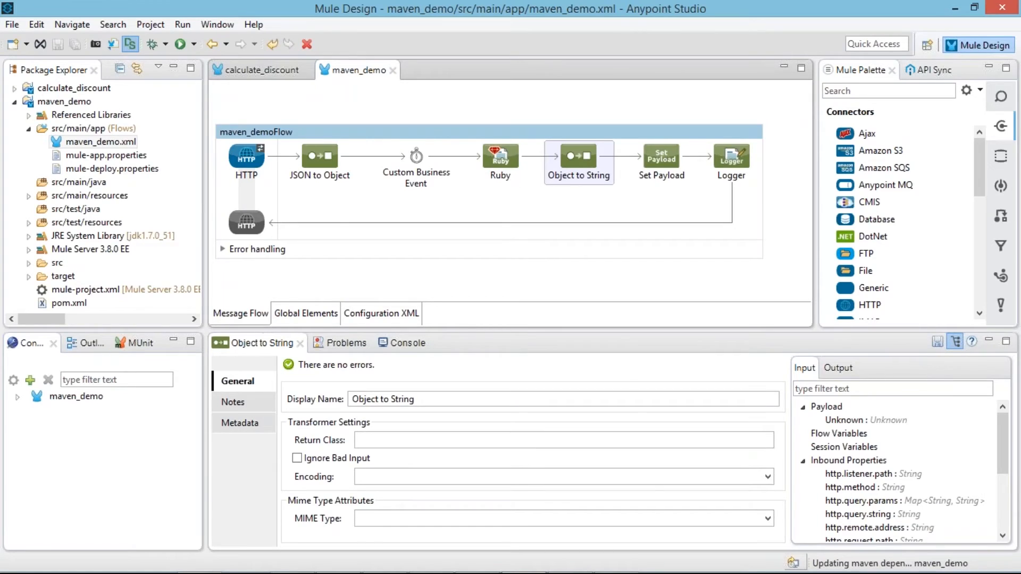
pyautogui.click(661, 156)
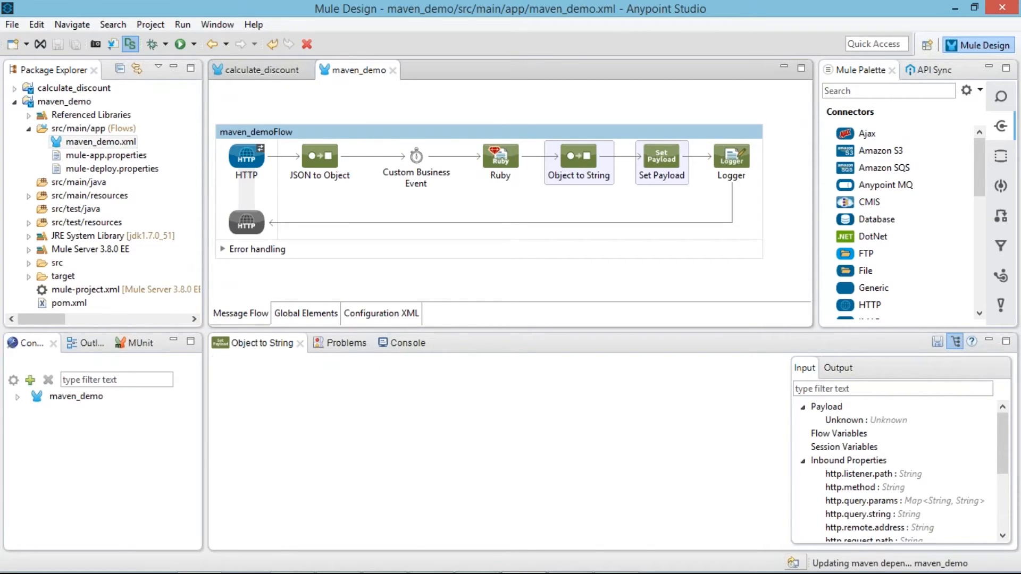
pyautogui.click(661, 155)
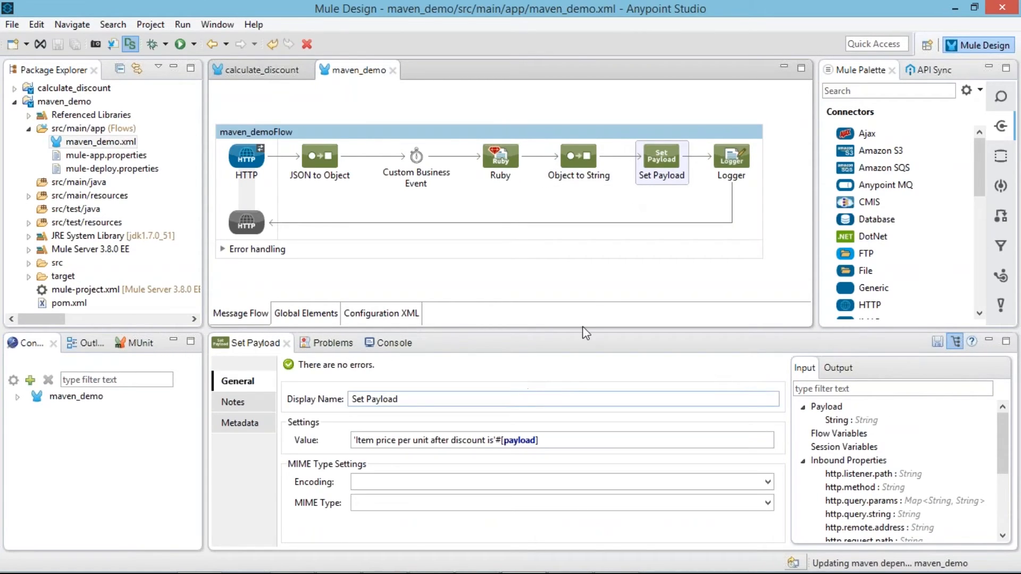
pyautogui.moveTo(596, 279)
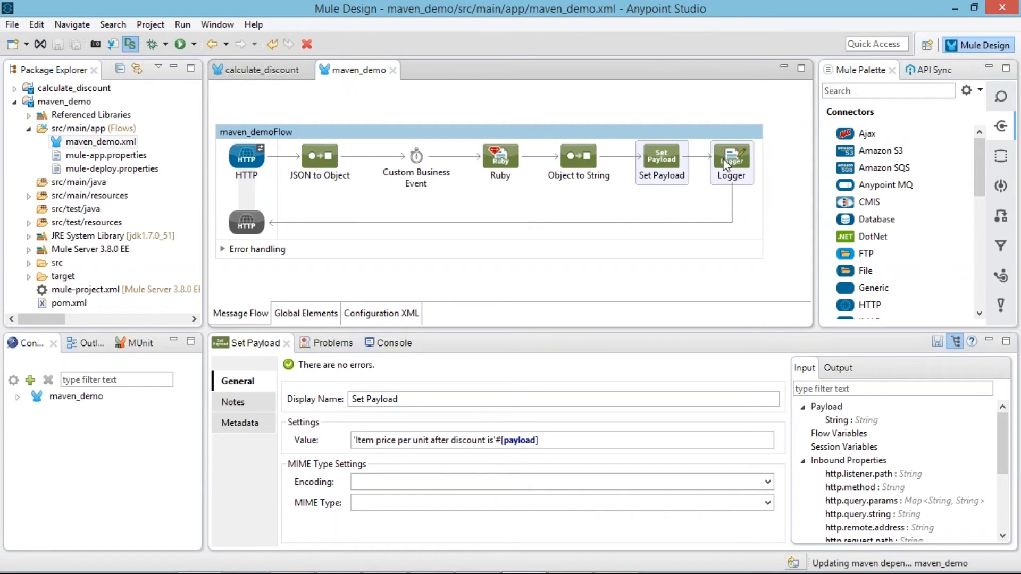
pyautogui.click(732, 158)
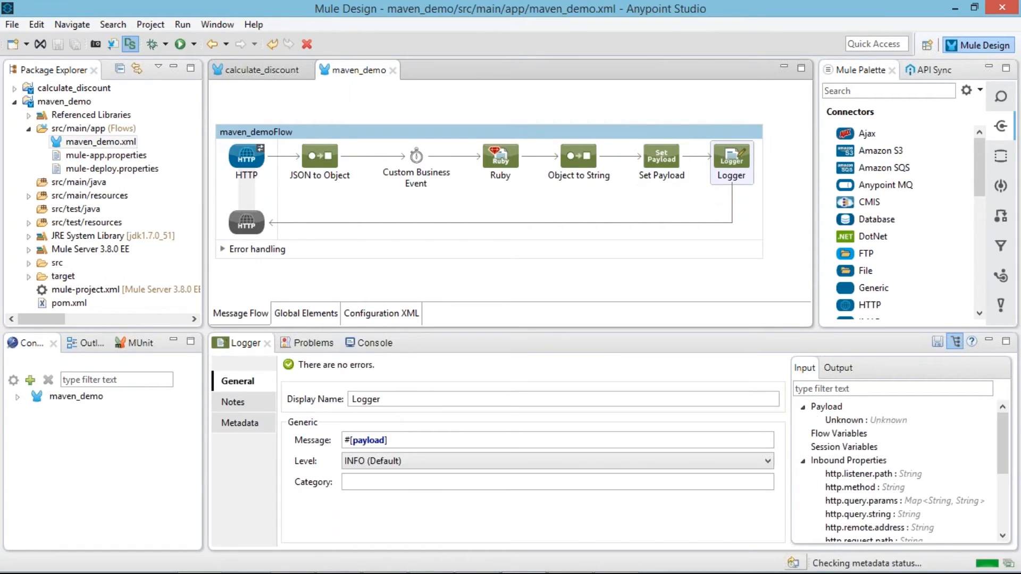
pyautogui.click(63, 103)
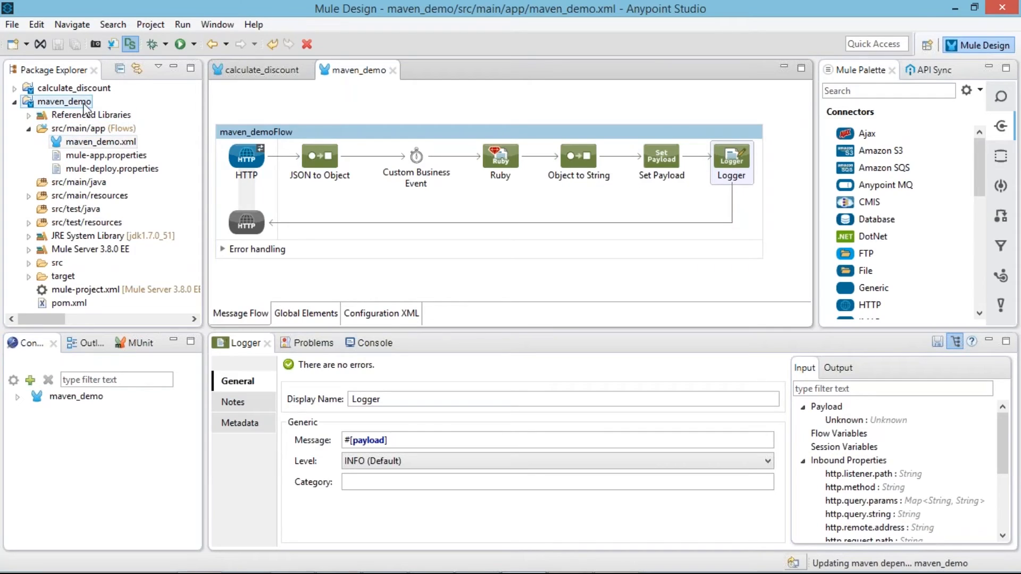
pyautogui.moveTo(83, 111)
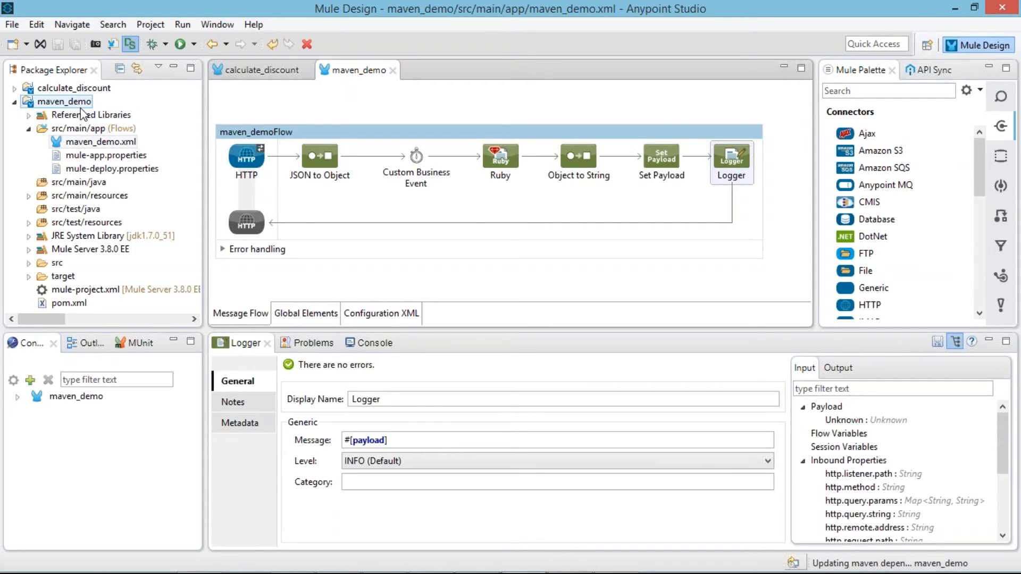
pyautogui.click(68, 303)
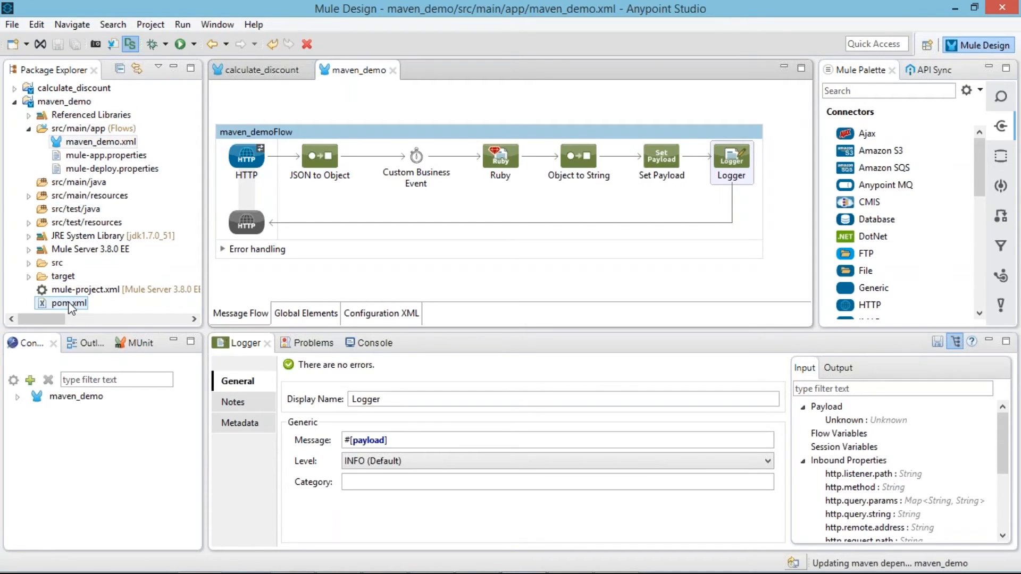
# Scroll through pom.xml's build plugins and Mule dependencies, then return to maven_demo.xml
pyautogui.click(69, 303)
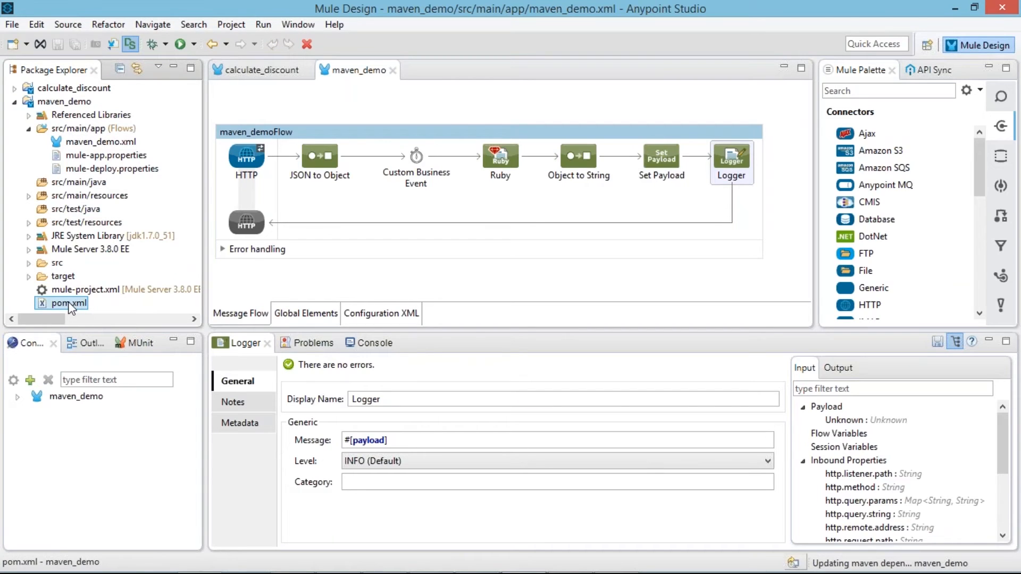
pyautogui.doubleClick(67, 303)
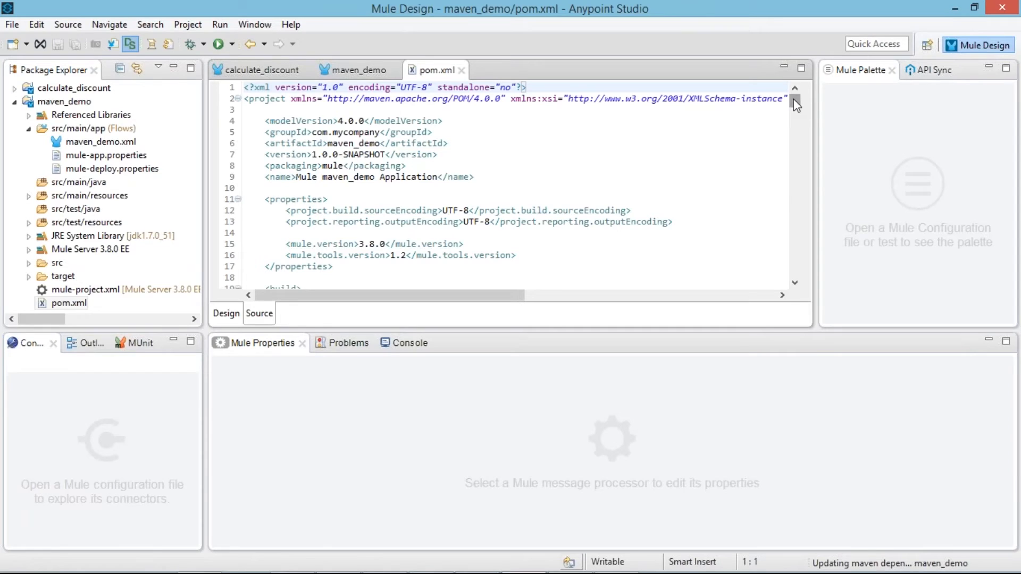
pyautogui.scroll(-3)
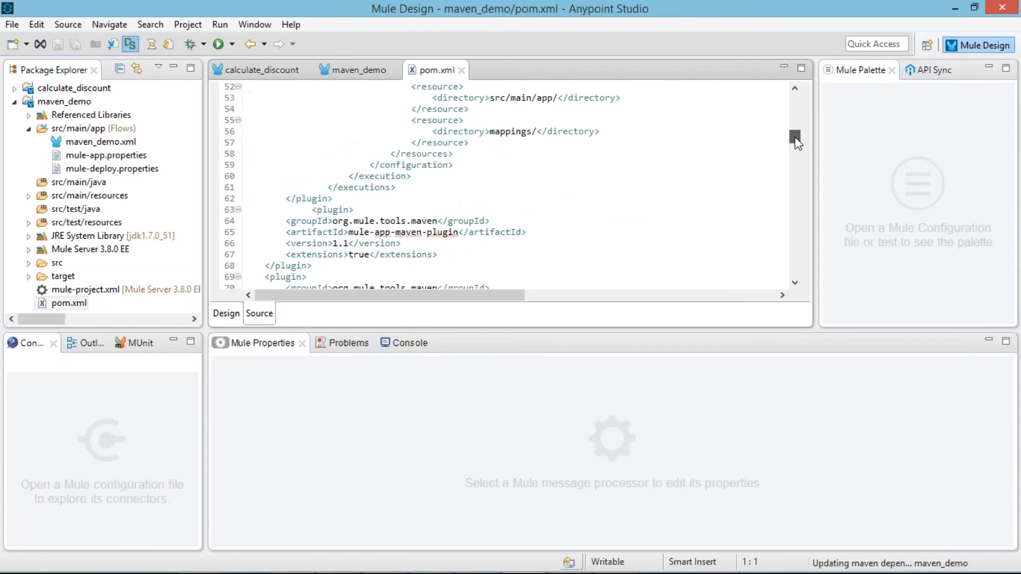
pyautogui.scroll(-3)
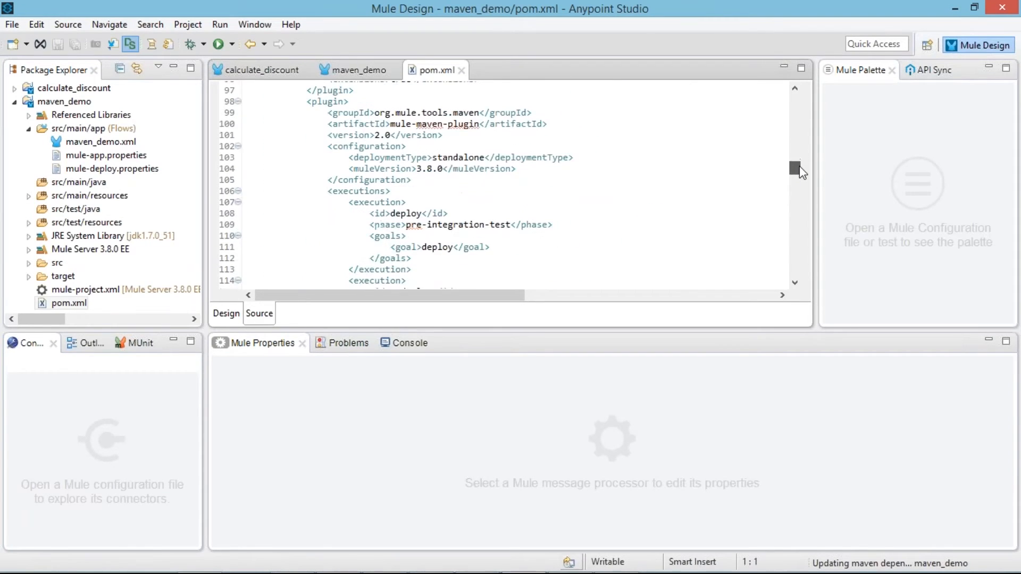
pyautogui.scroll(-3)
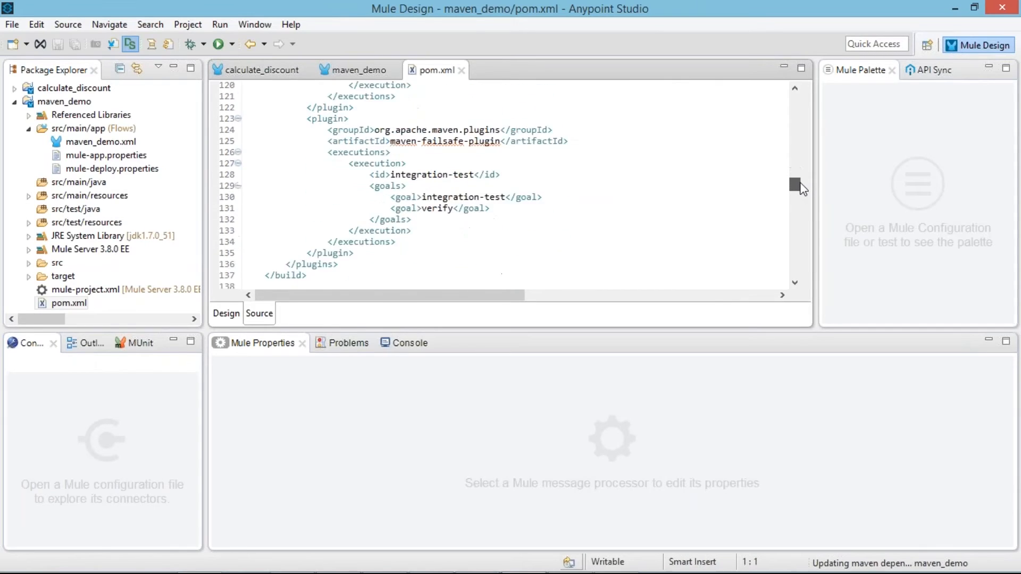
pyautogui.scroll(-3)
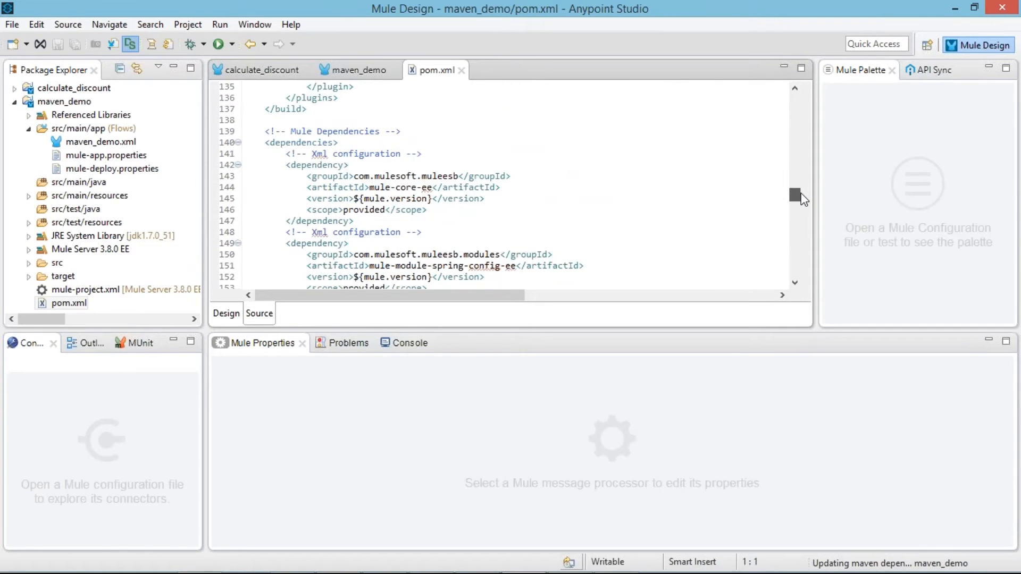
pyautogui.scroll(-3)
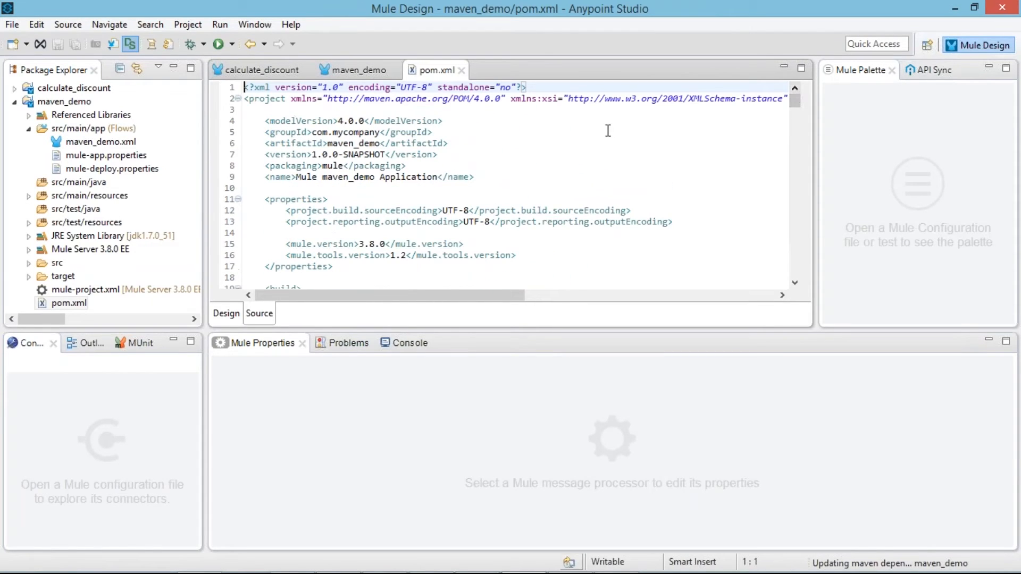
pyautogui.moveTo(205, 268)
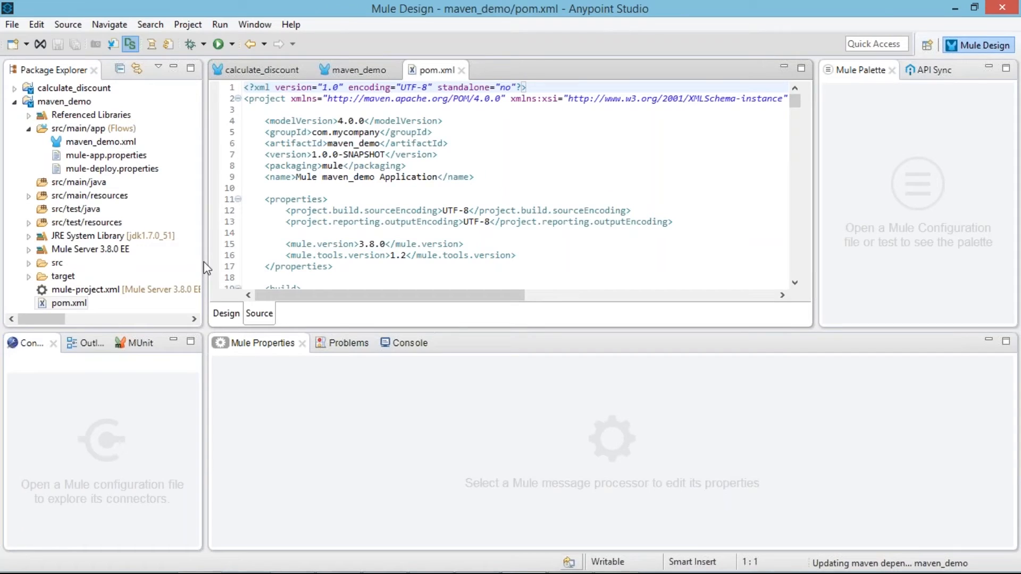
pyautogui.click(101, 142)
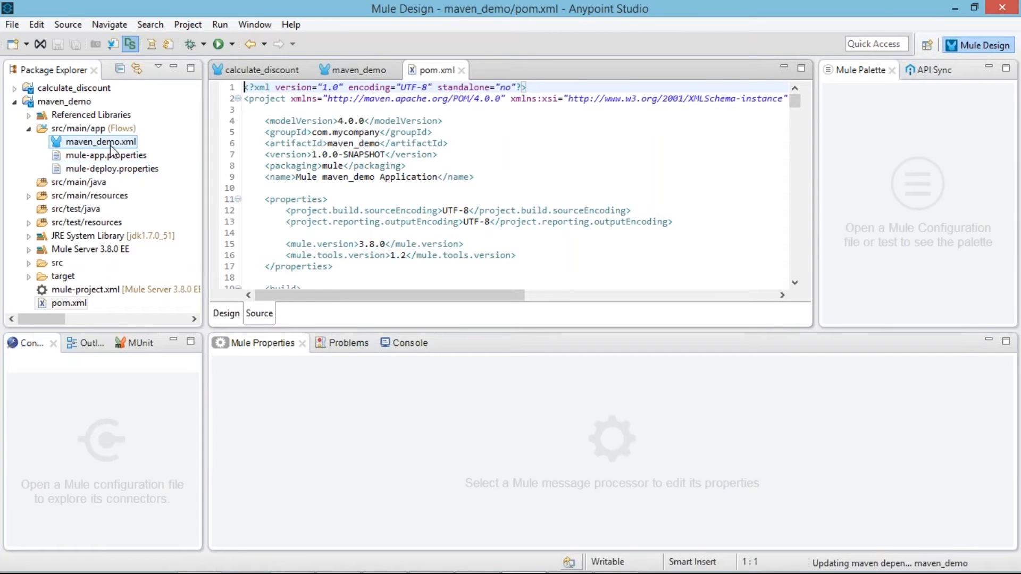
# Run maven_demo as a Maven build with 'clean package -DskipMunitTests' and deploy it as a Mule app
pyautogui.doubleClick(102, 142)
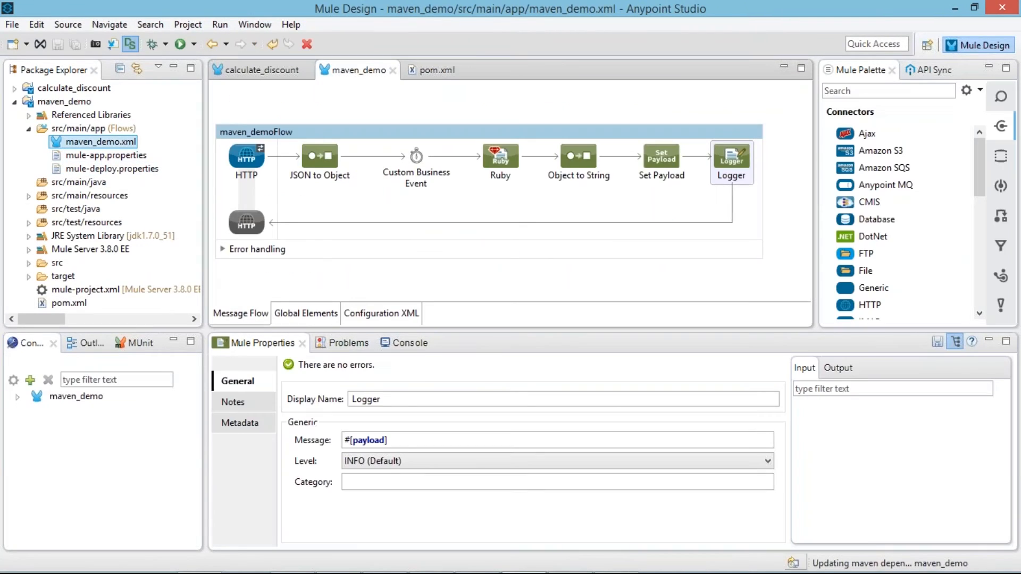
pyautogui.click(65, 101)
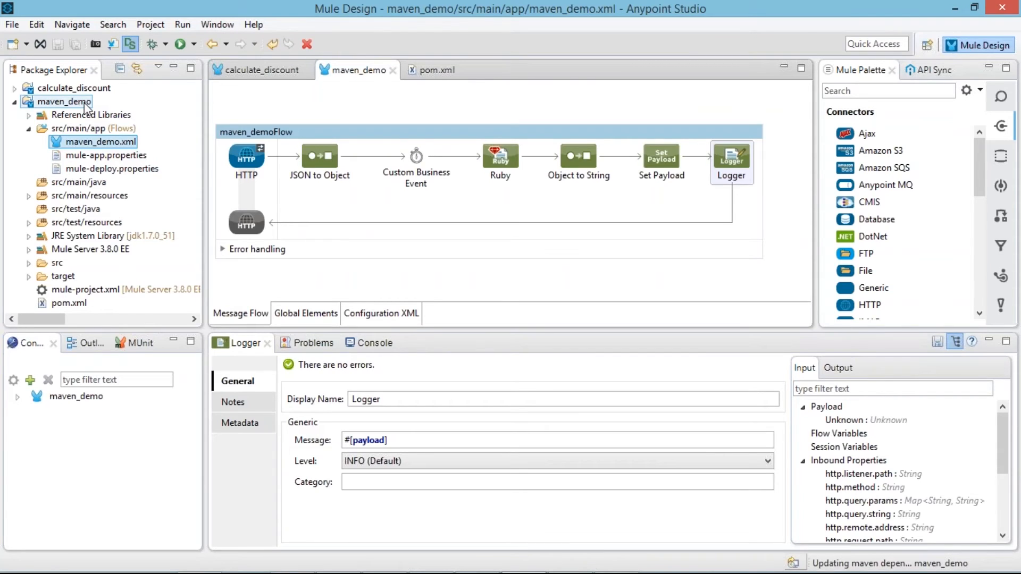
pyautogui.rightClick(62, 101)
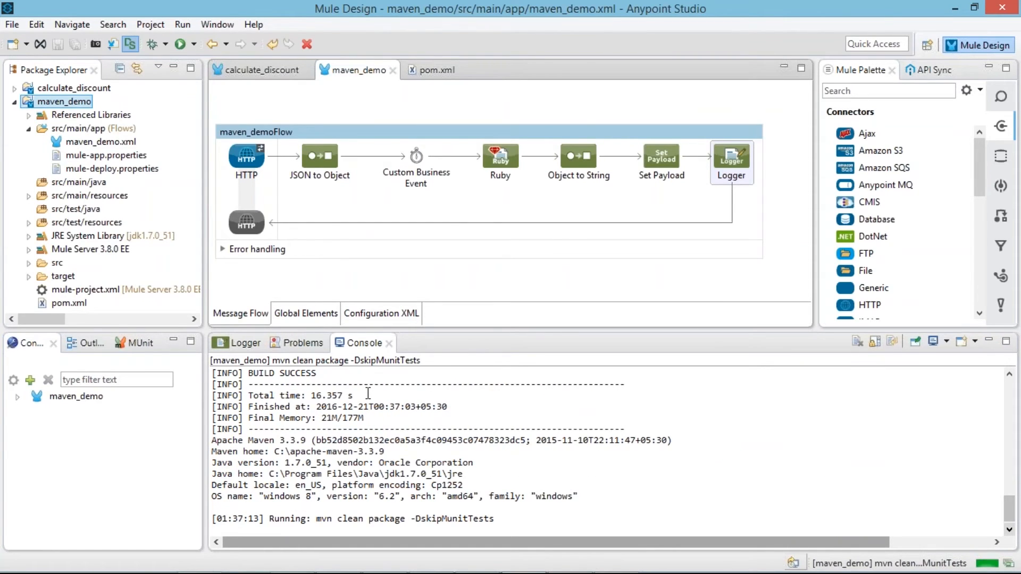
pyautogui.scroll(-3)
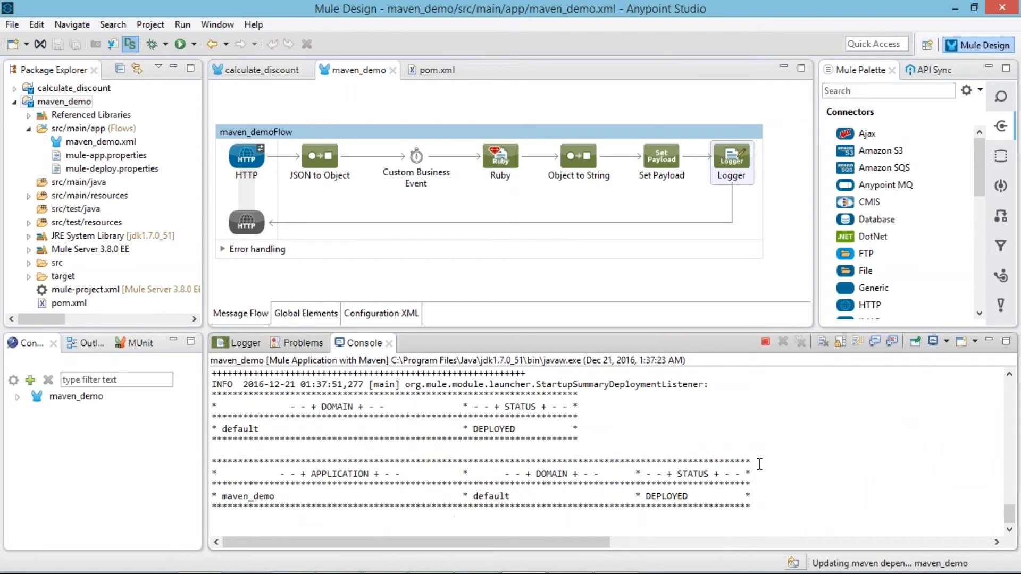
# Review pom.xml's mule-app-maven-plugin block and the CloudHub/standalone deployment configurations
pyautogui.click(85, 289)
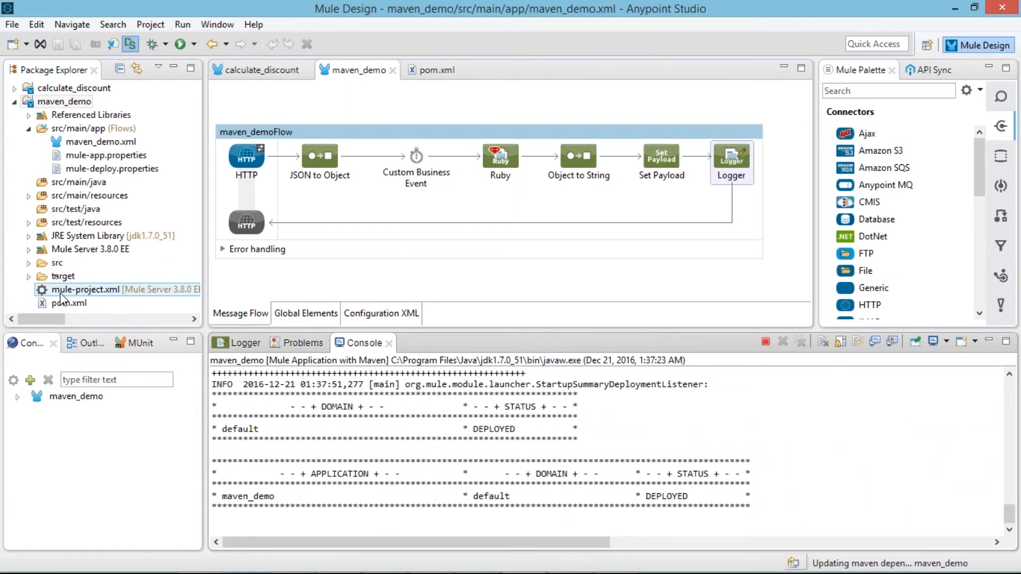
pyautogui.click(70, 303)
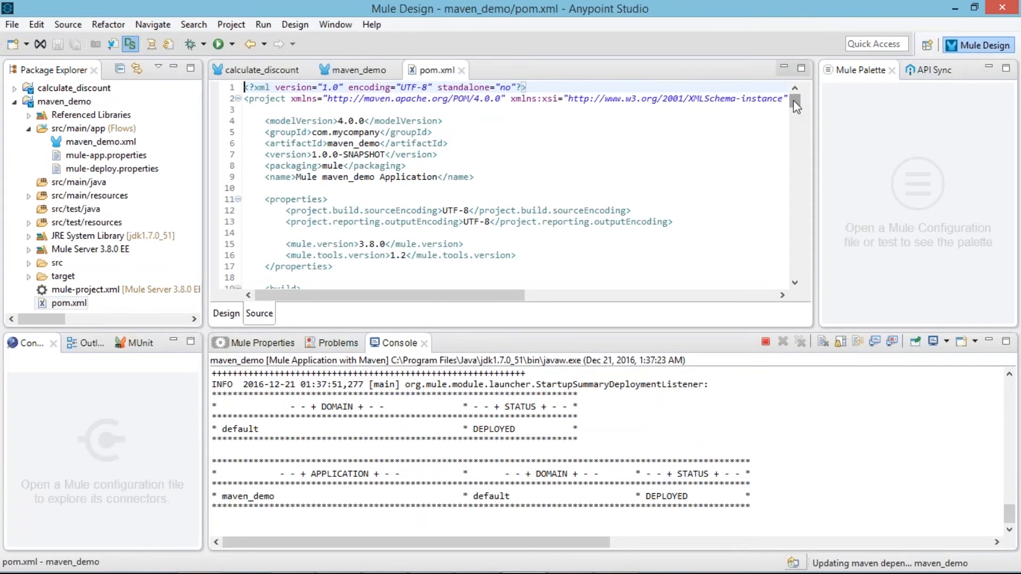
pyautogui.scroll(-3)
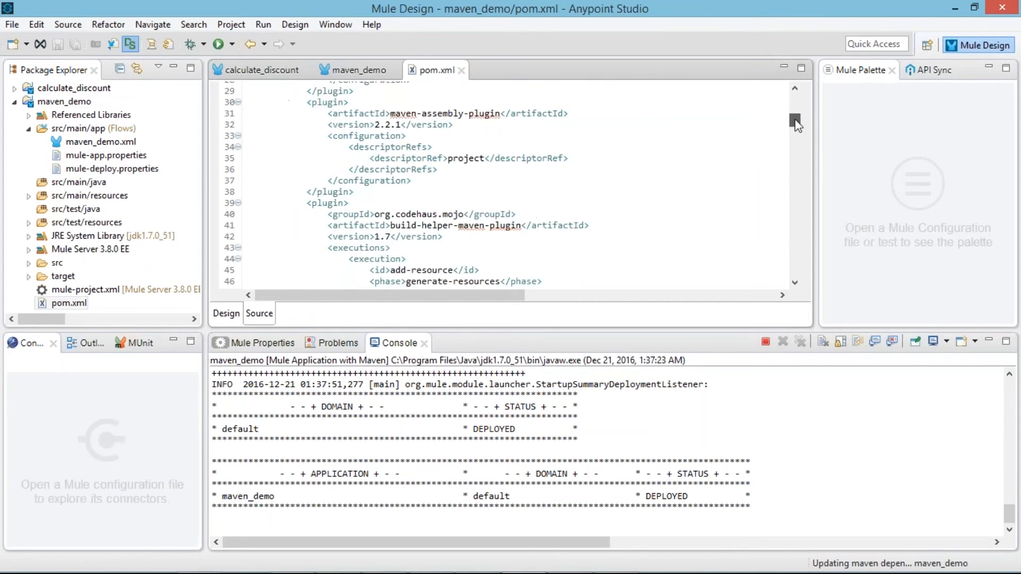
pyautogui.scroll(-3)
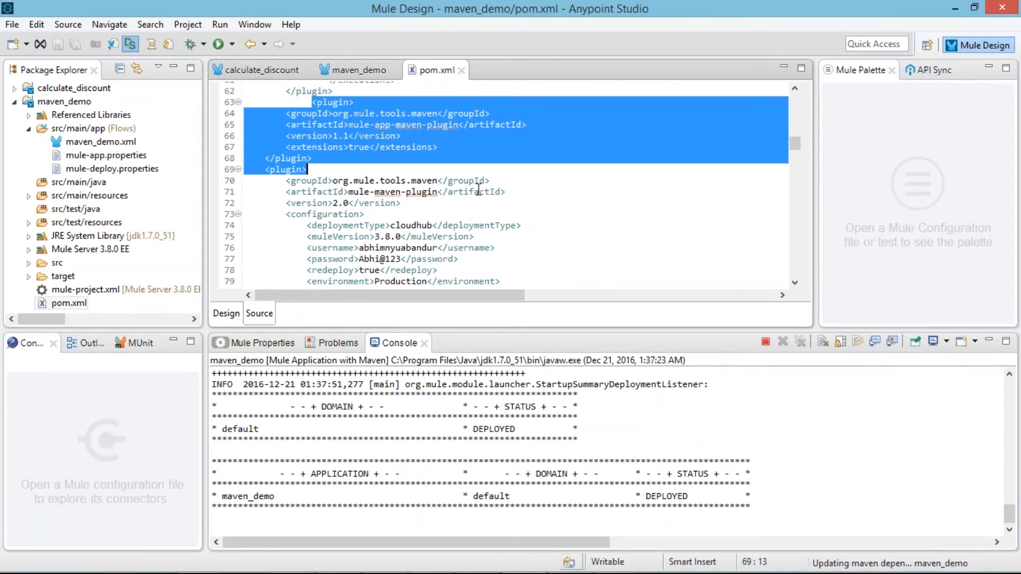
pyautogui.moveTo(287, 169); pyautogui.dragTo(501, 281)
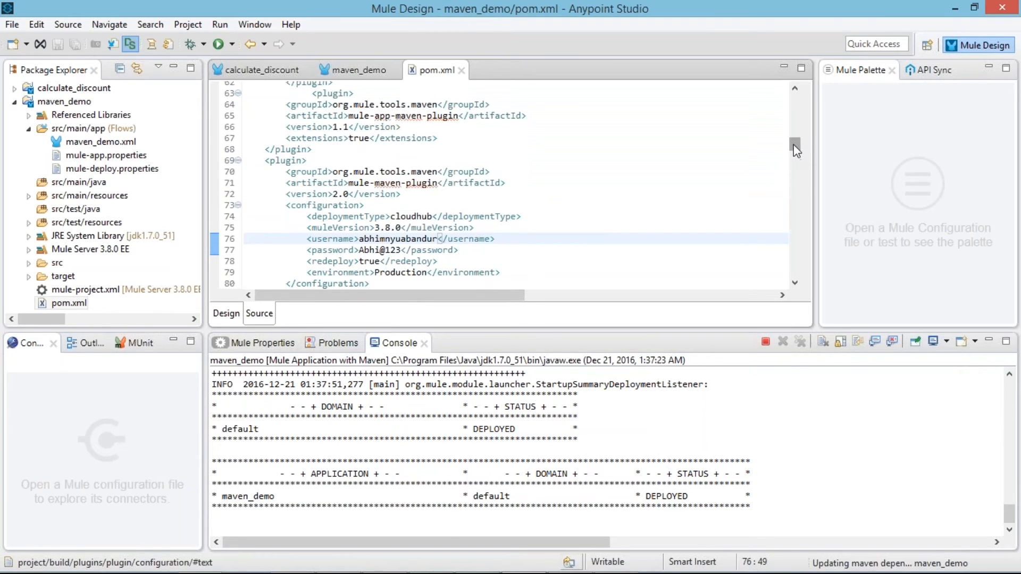
pyautogui.scroll(-3)
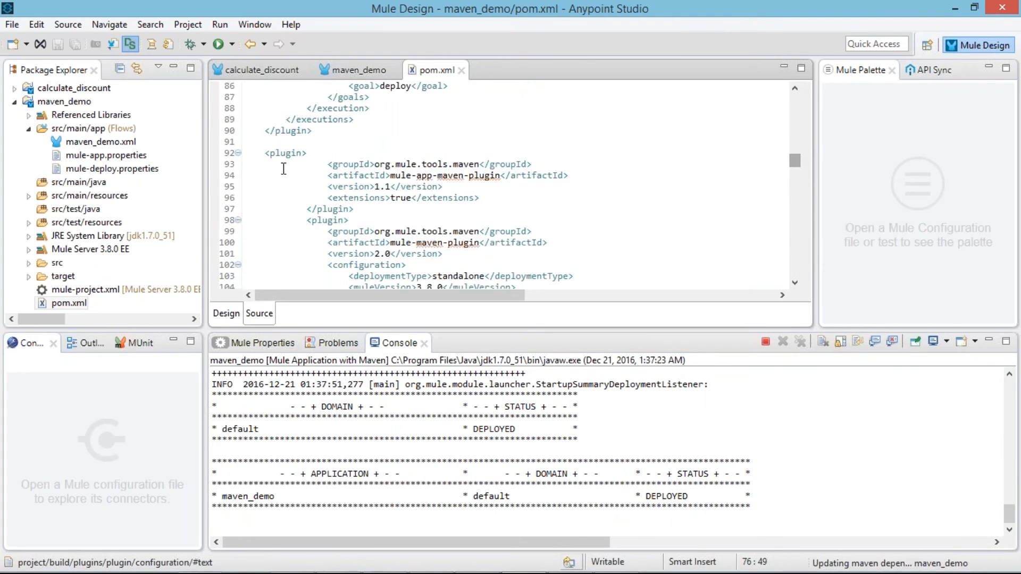
pyautogui.moveTo(282, 154); pyautogui.dragTo(521, 231)
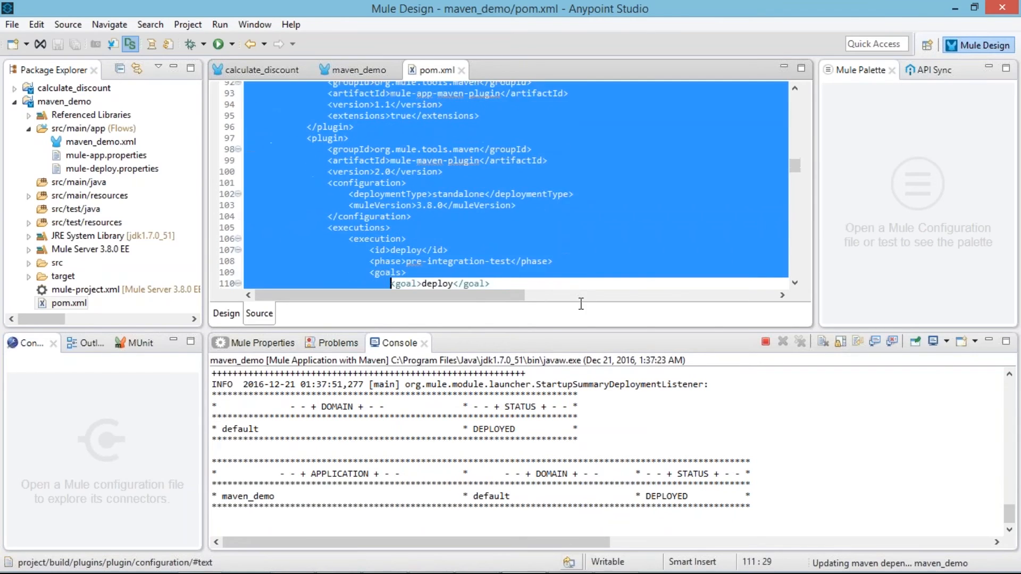
pyautogui.scroll(-3)
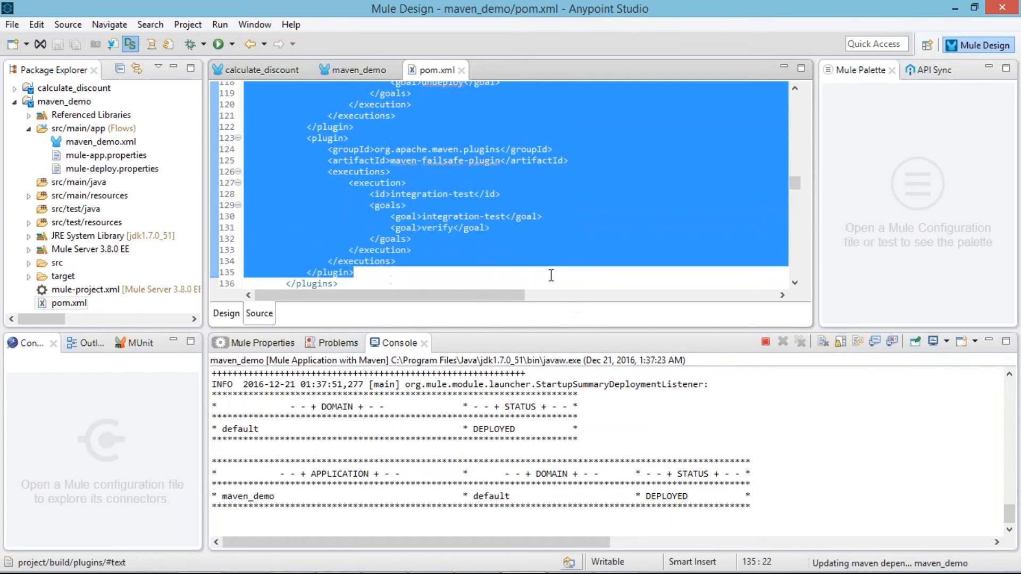
pyautogui.click(501, 194)
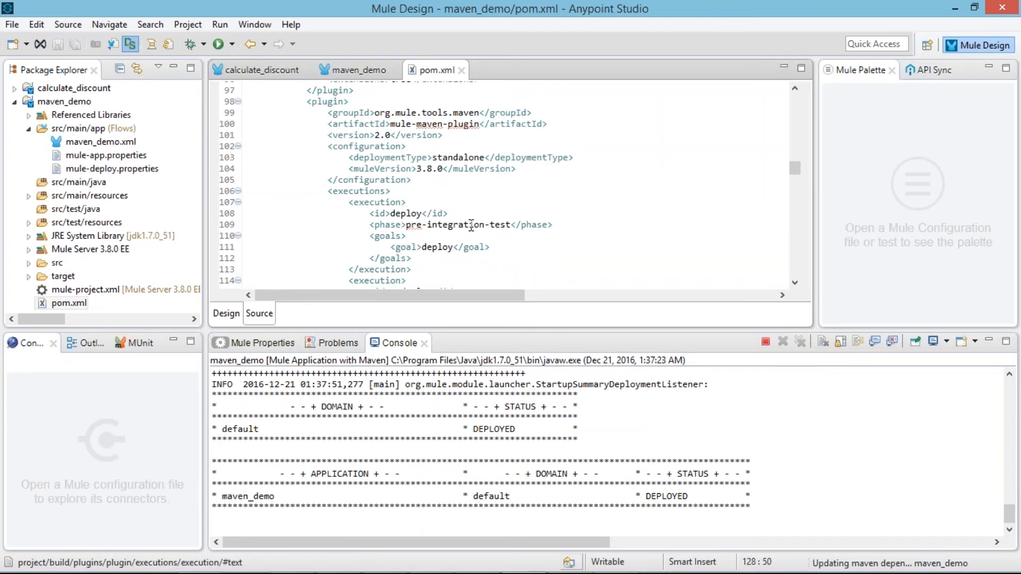
pyautogui.moveTo(799, 169)
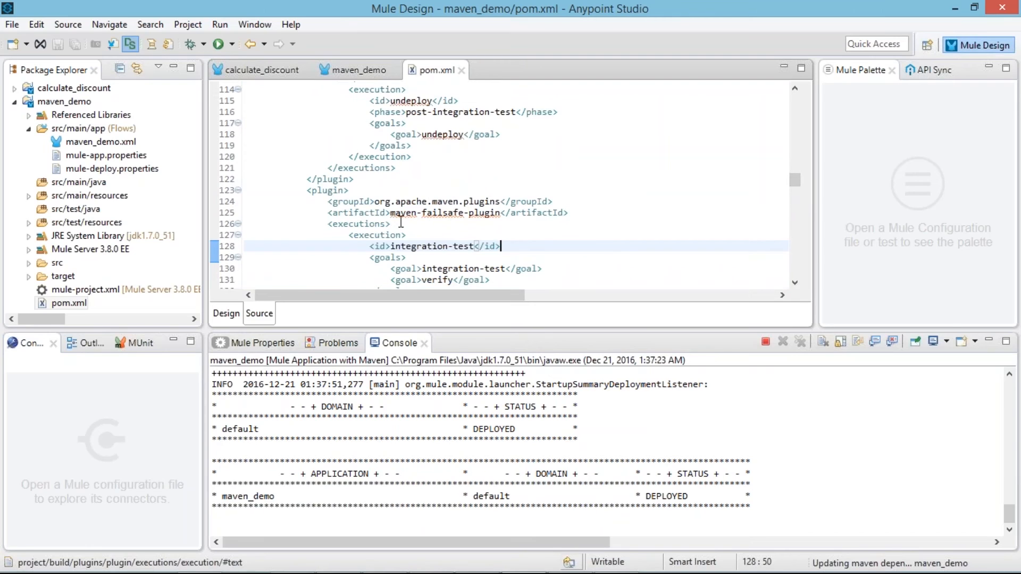
pyautogui.moveTo(474, 221)
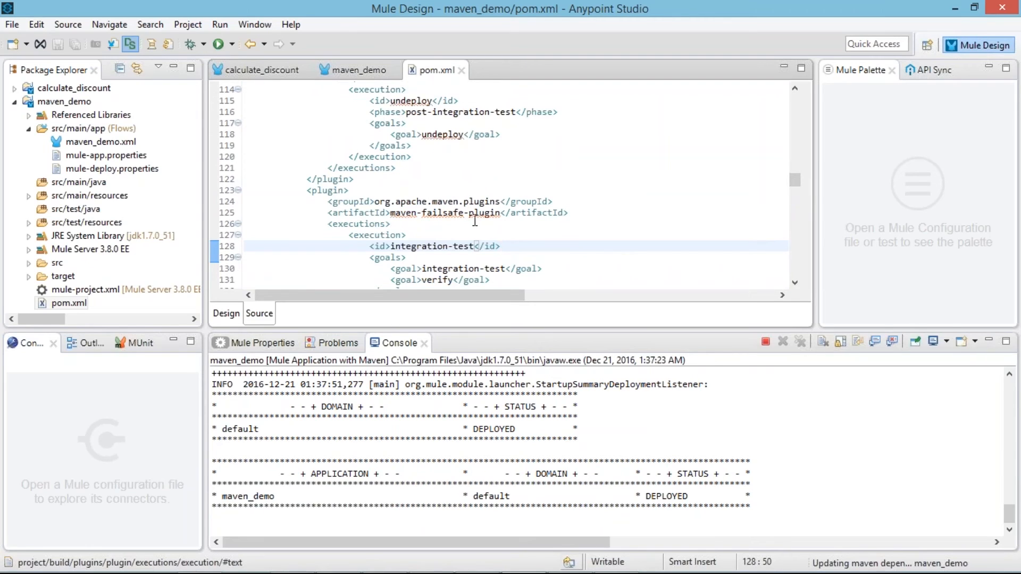
pyautogui.click(500, 246)
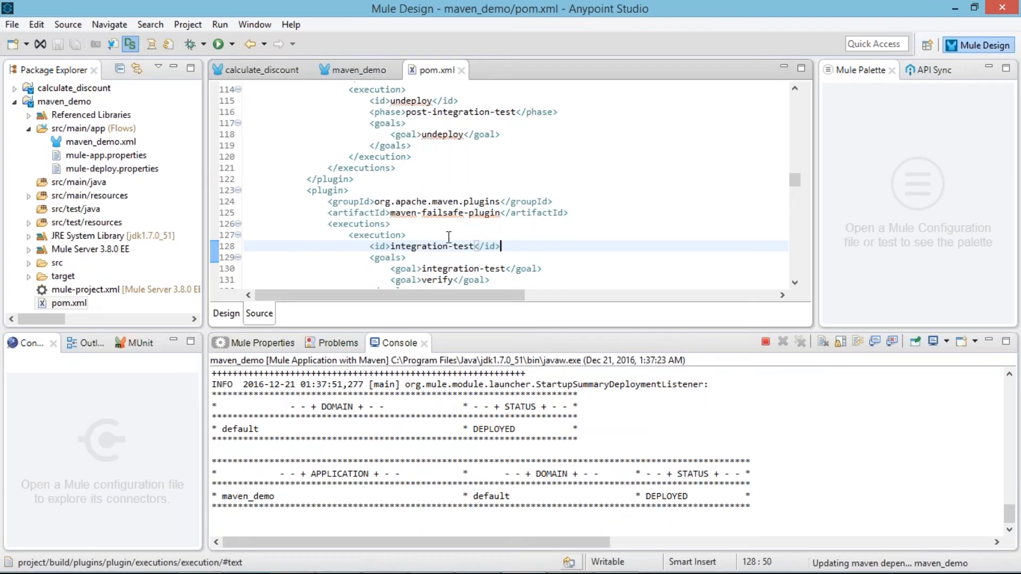
pyautogui.moveTo(695, 214)
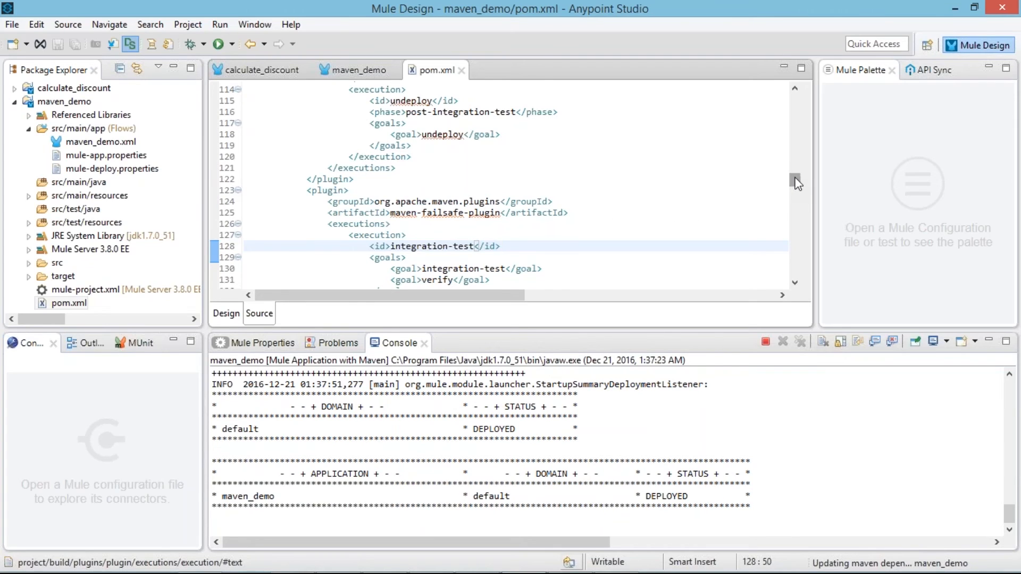
pyautogui.scroll(-3)
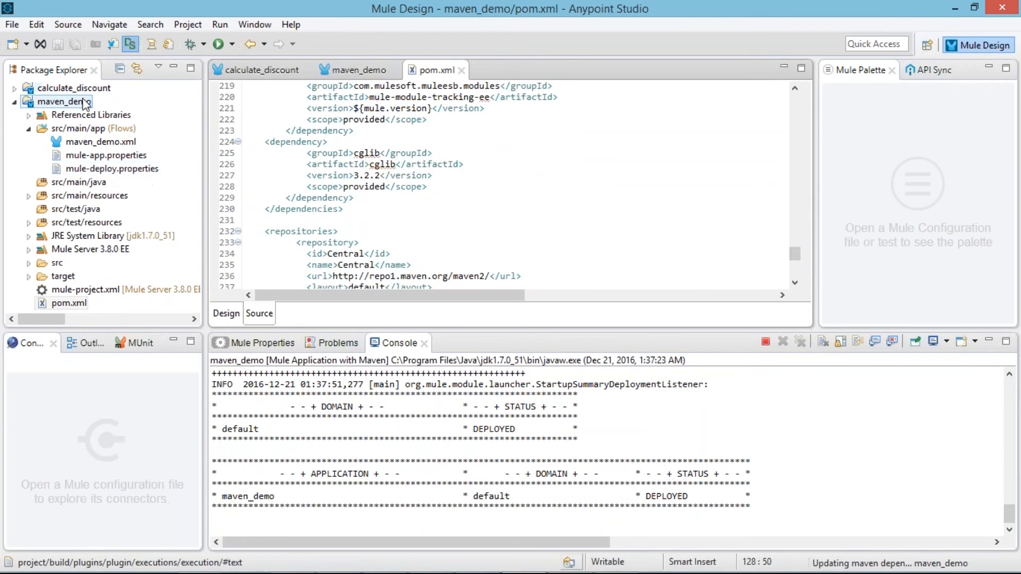
pyautogui.rightClick(62, 102)
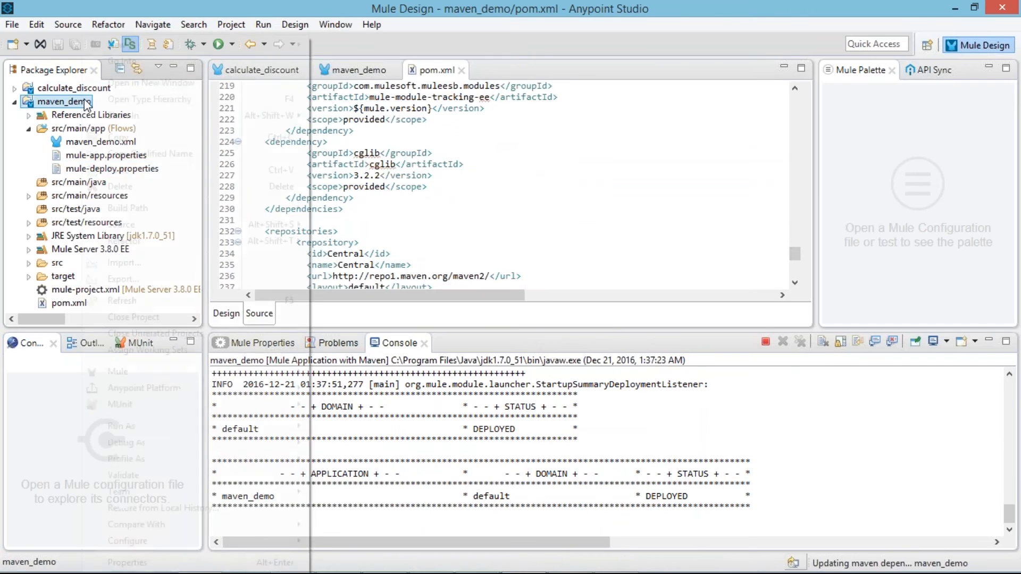
pyautogui.rightClick(63, 102)
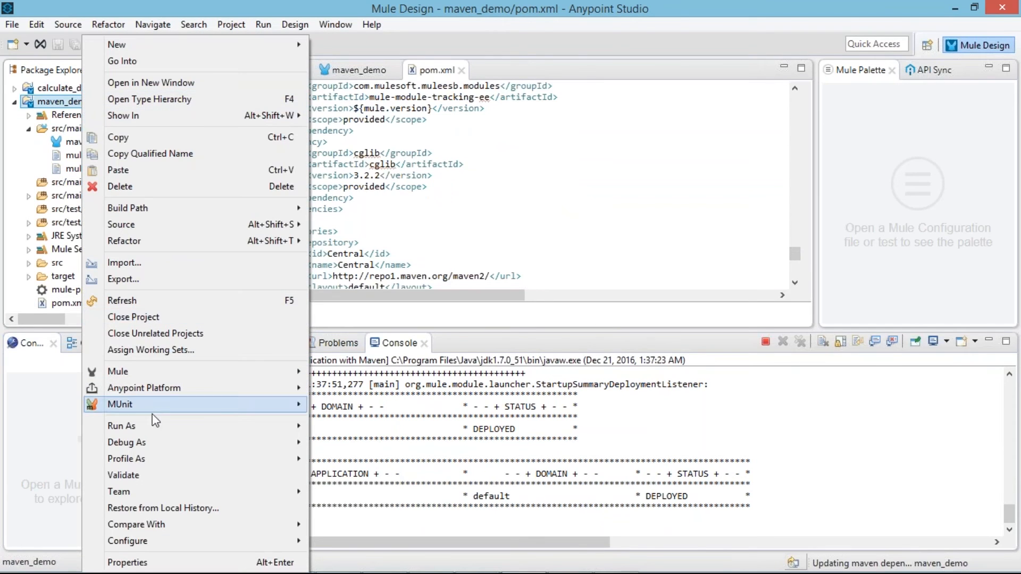
pyautogui.moveTo(178, 417)
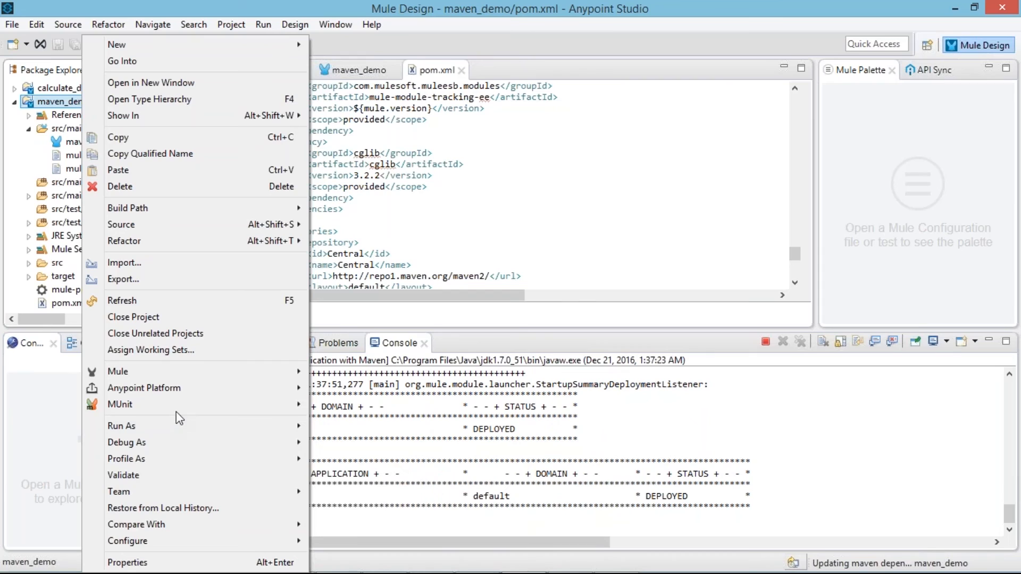
pyautogui.moveTo(143, 388)
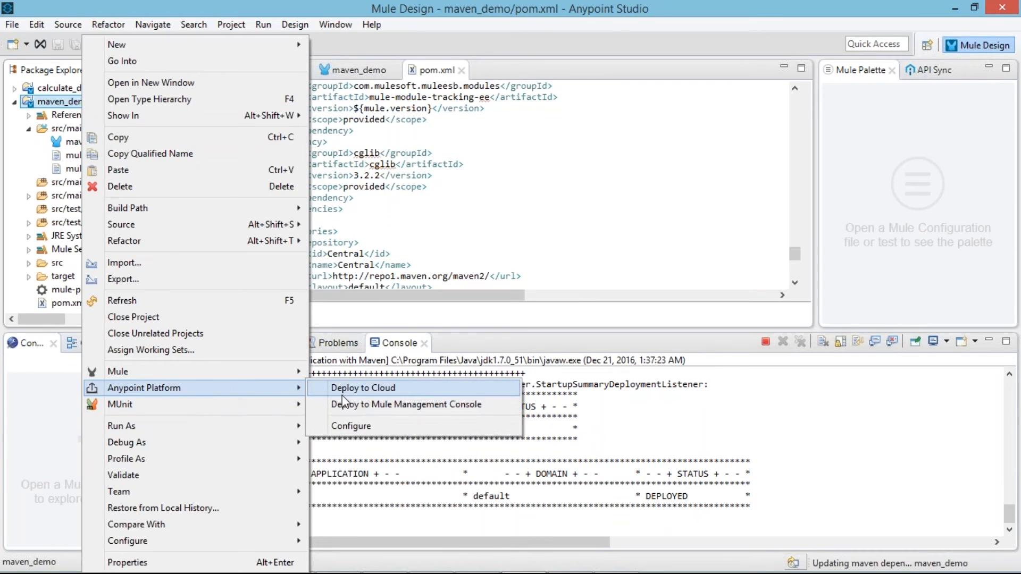
pyautogui.moveTo(406, 405)
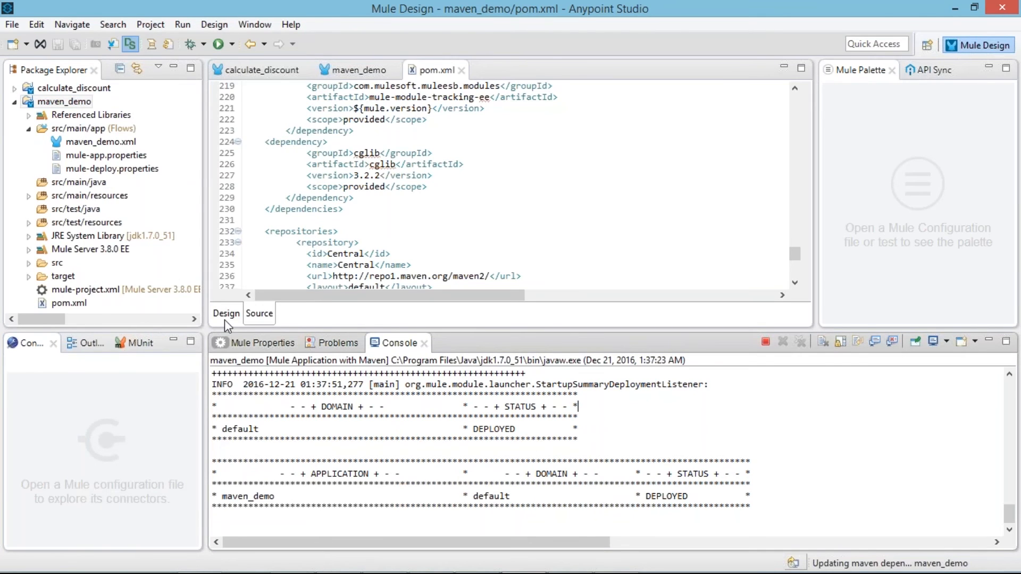
pyautogui.click(227, 312)
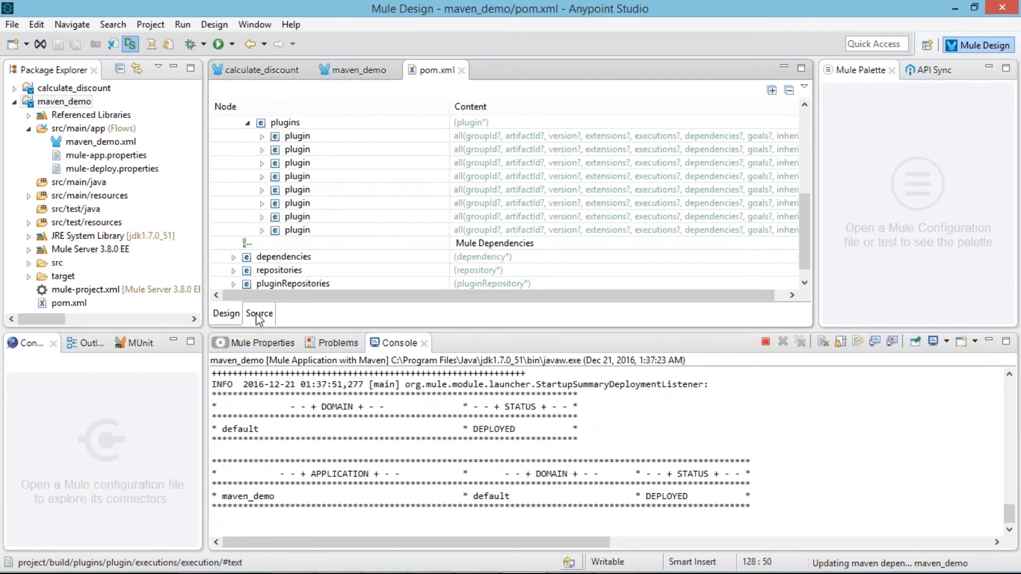
pyautogui.click(258, 312)
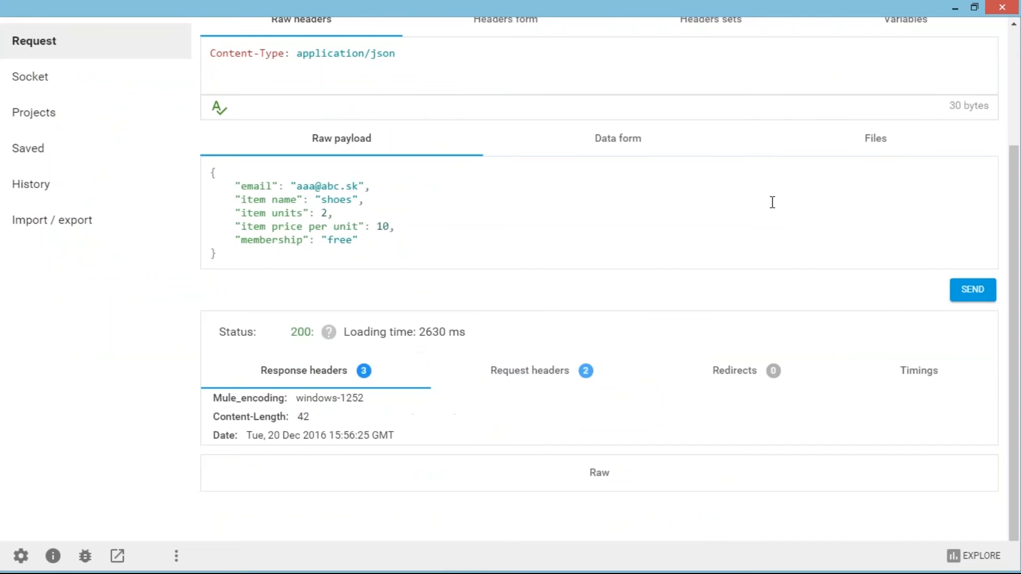
pyautogui.moveTo(644, 245)
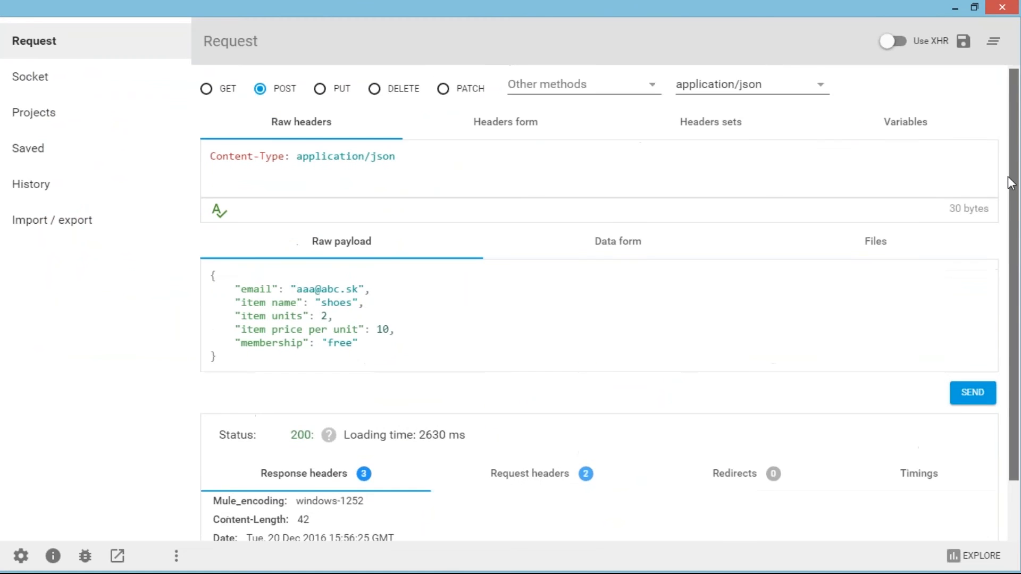
# Resend the shoes POST to /customBusinessEvents for a 200 and verify the console logs price 9.0
pyautogui.scroll(-3)
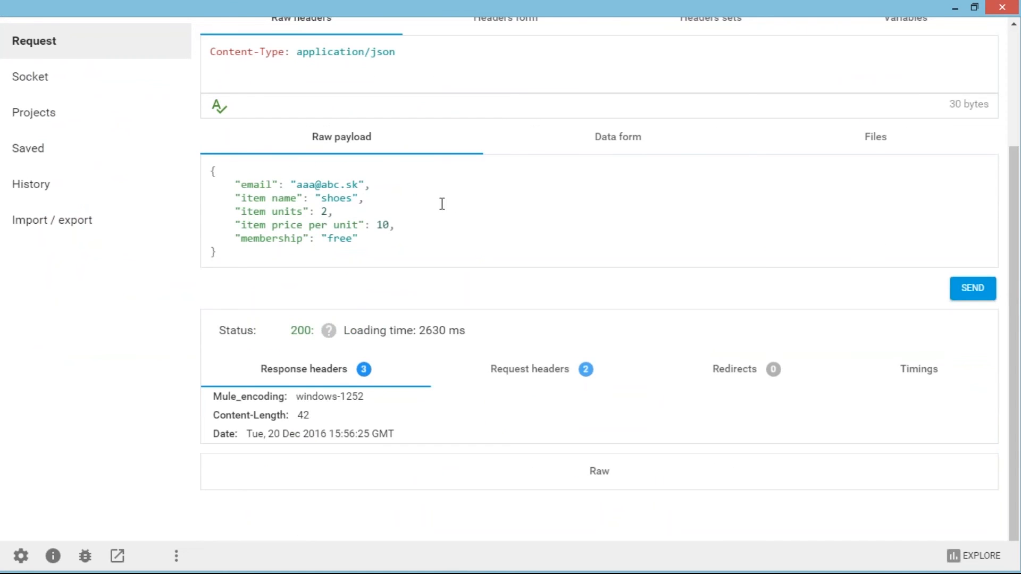
pyautogui.moveTo(276, 207)
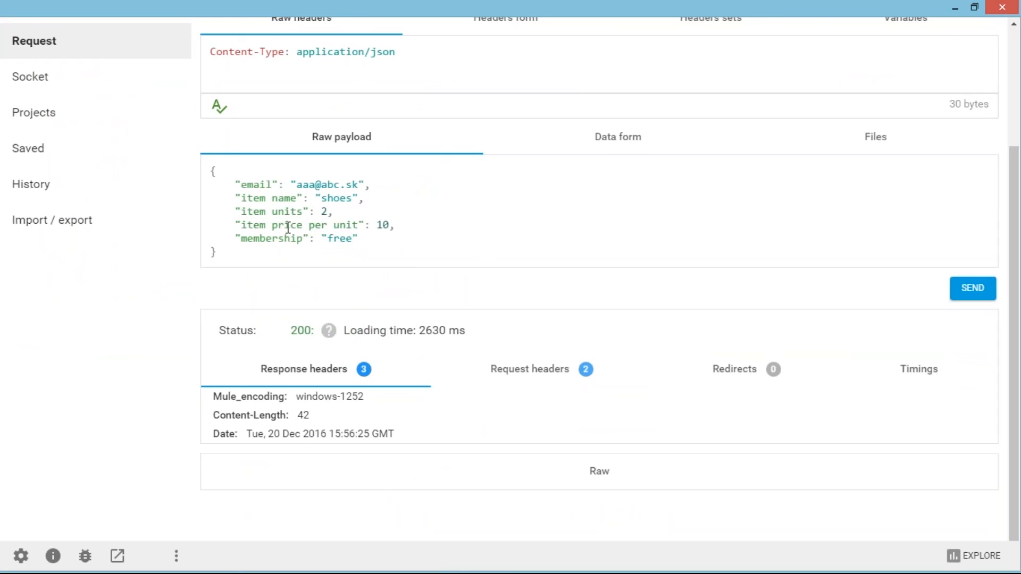
pyautogui.moveTo(950, 263)
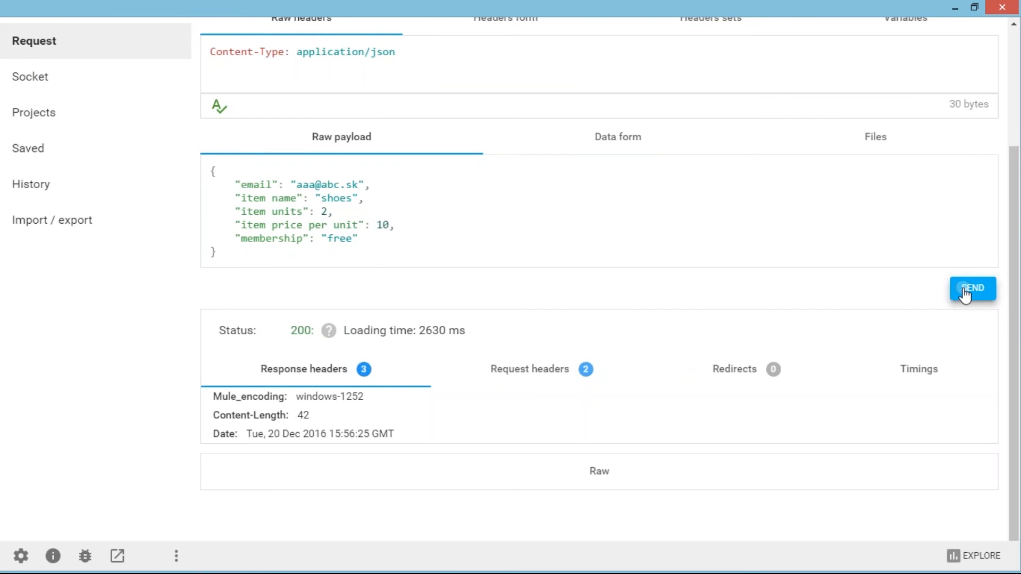
pyautogui.click(971, 289)
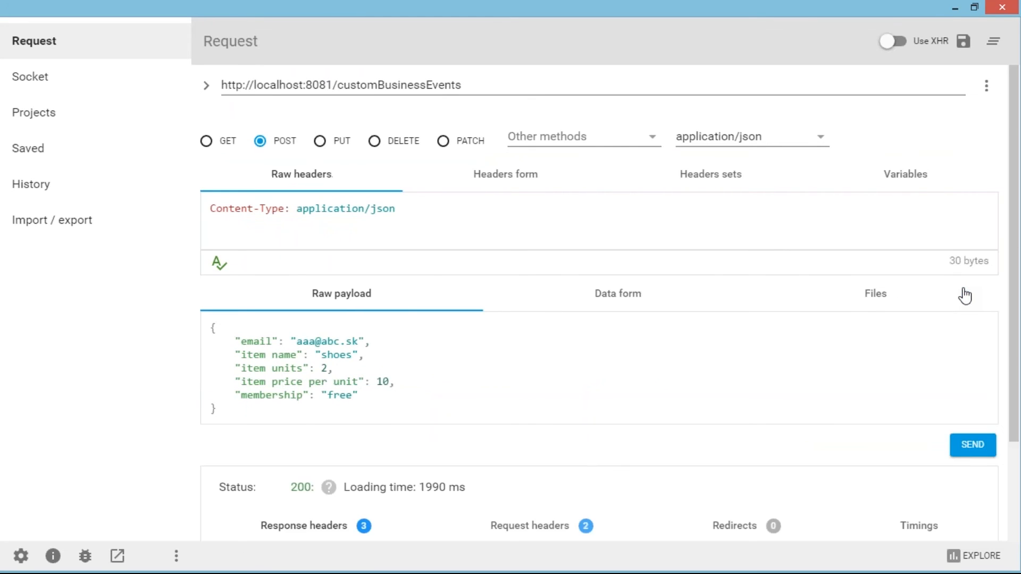
pyautogui.scroll(-3)
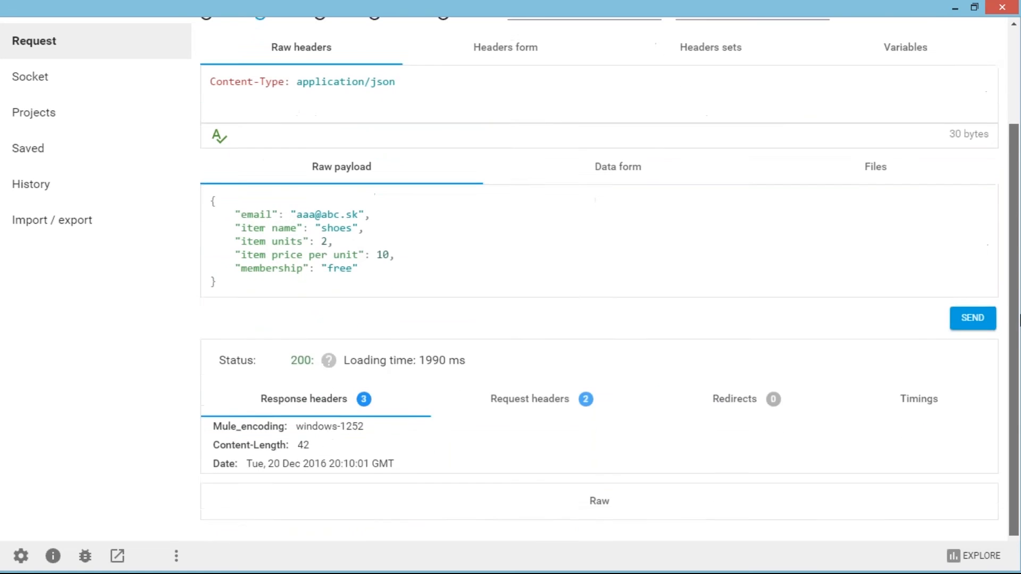
pyautogui.scroll(-3)
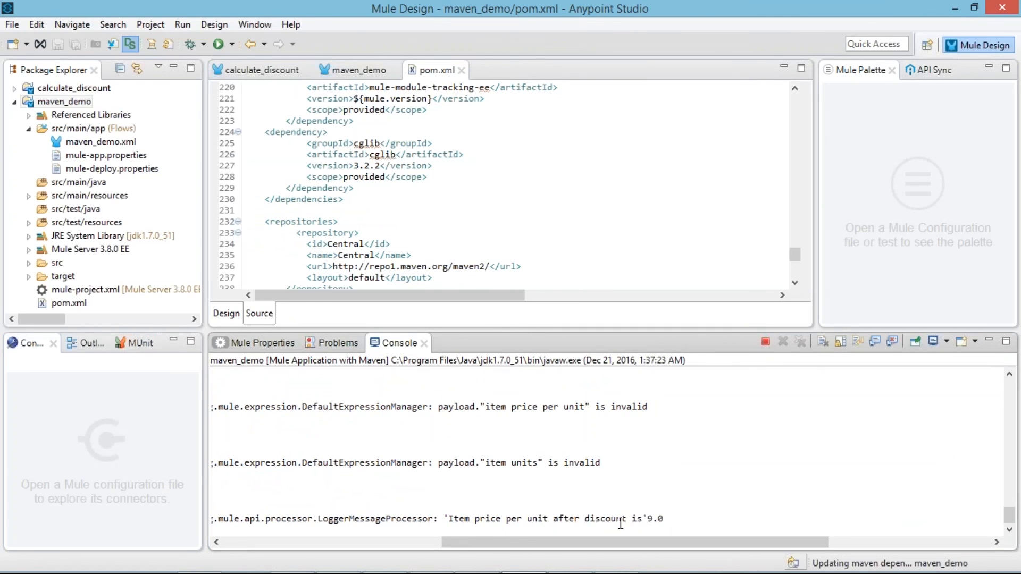
pyautogui.moveTo(621, 519); pyautogui.dragTo(663, 519)
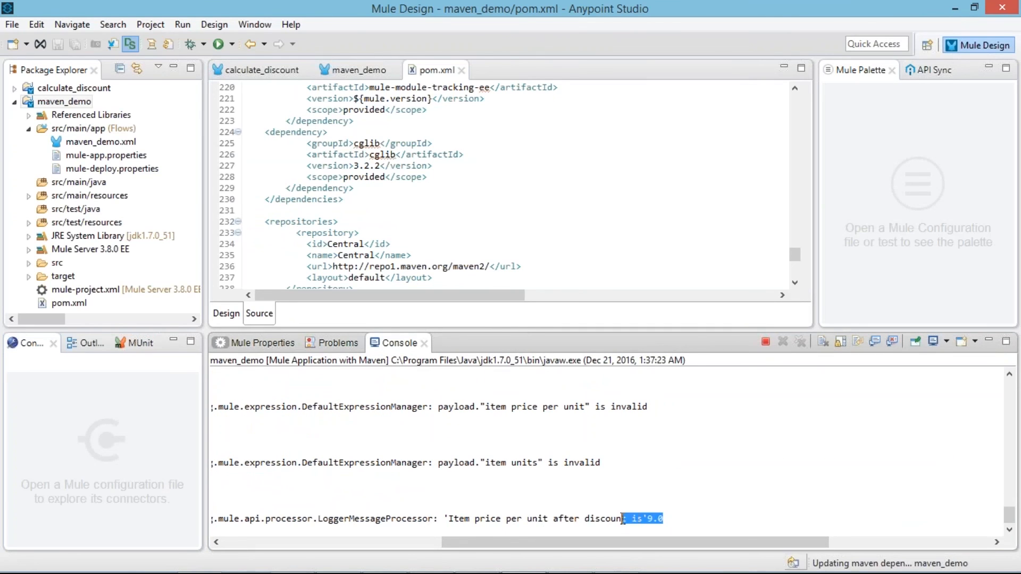